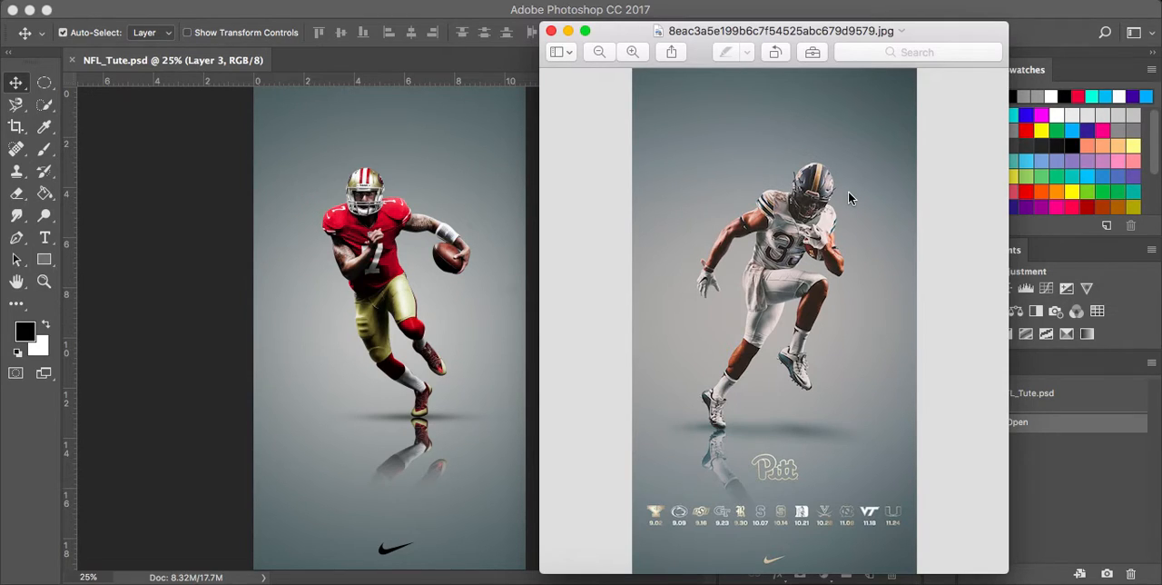
mouse_move(852, 192)
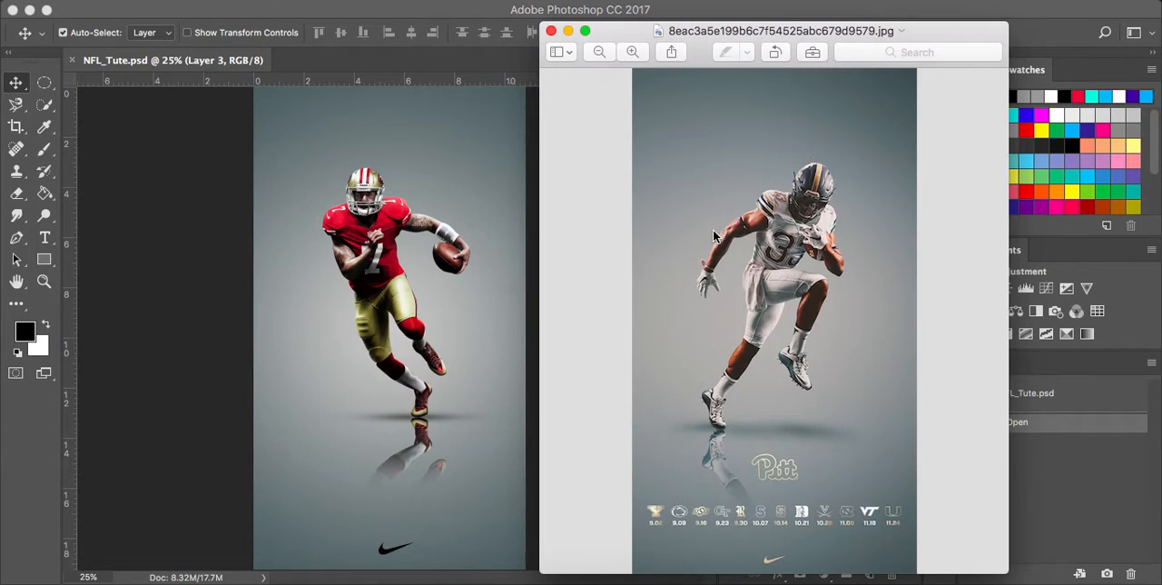
mouse_move(454, 156)
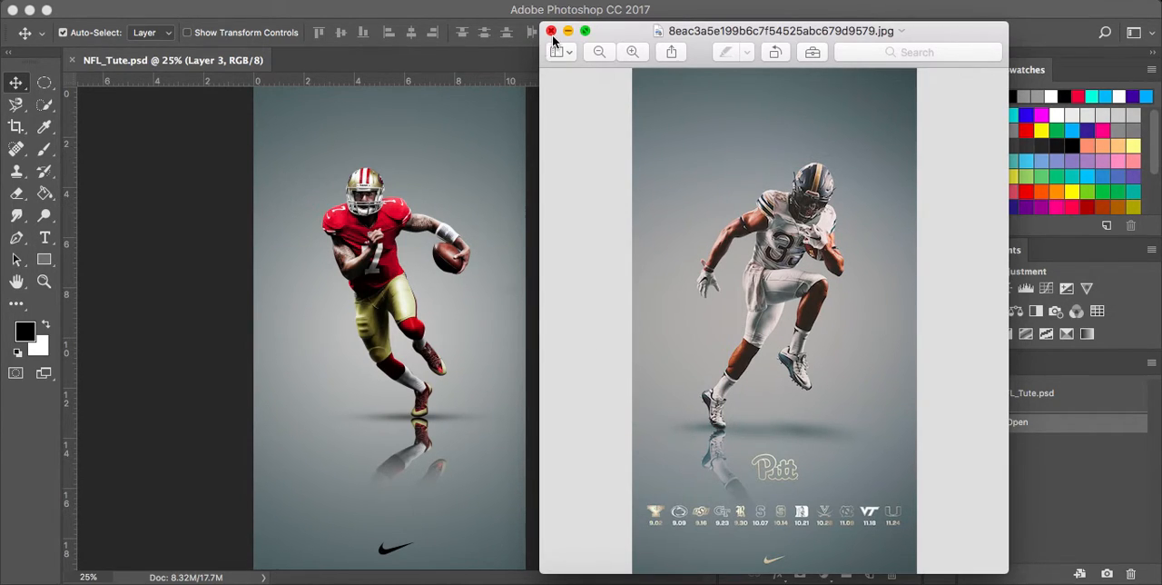
Close the reference poster in Preview and bring up the New Document dialog (Cmd+N).
left_click(552, 31)
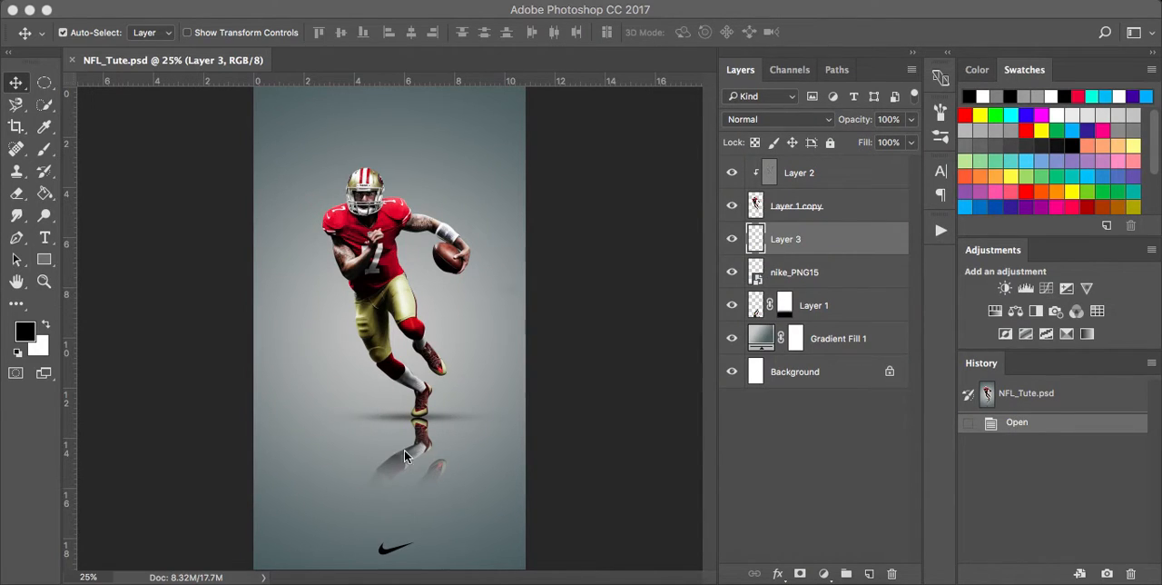
mouse_move(481, 466)
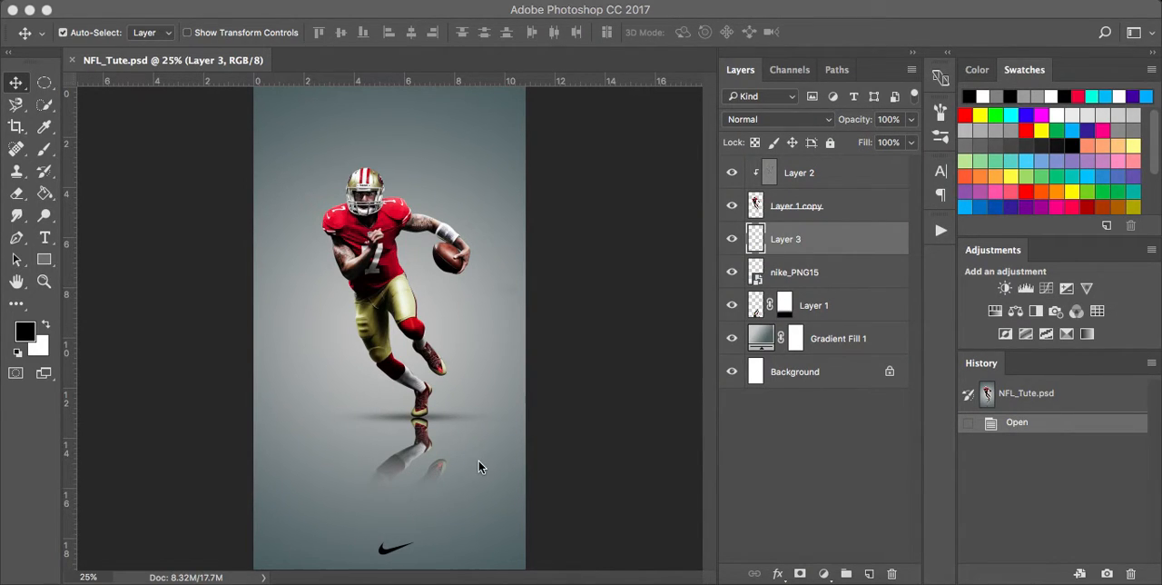
mouse_move(545, 372)
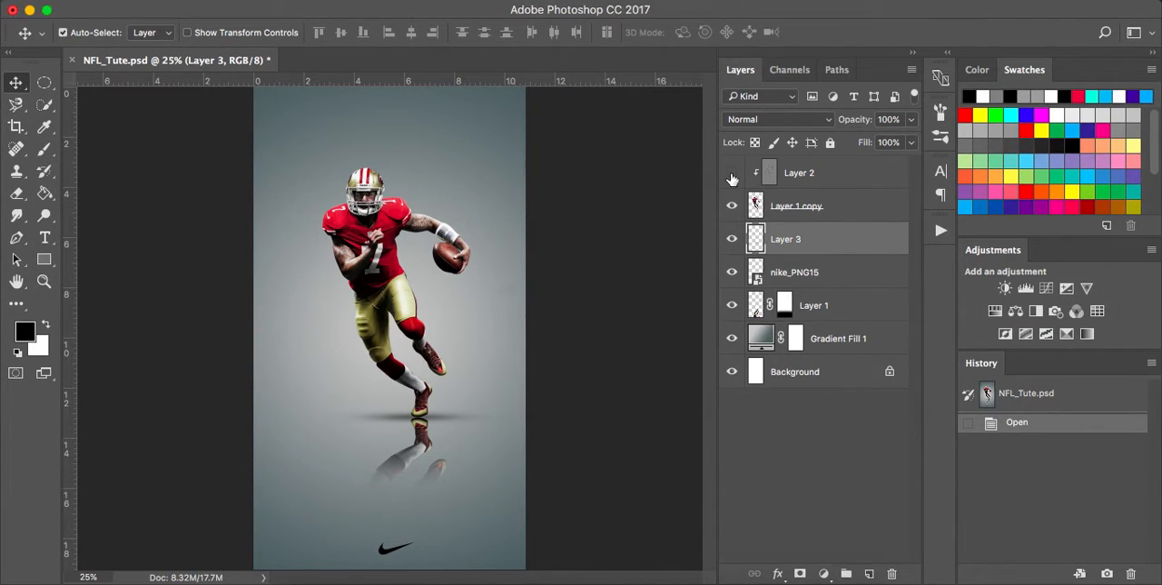
left_click(731, 172)
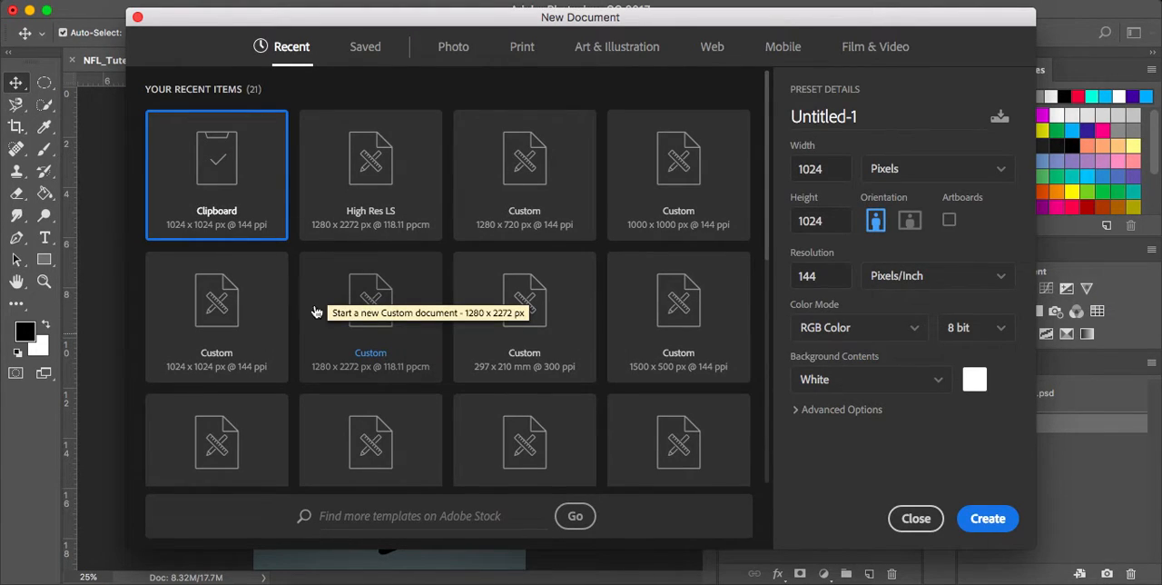
Create a 720×1280 portrait document with white background from the 1280×720 preset.
left_click(523, 173)
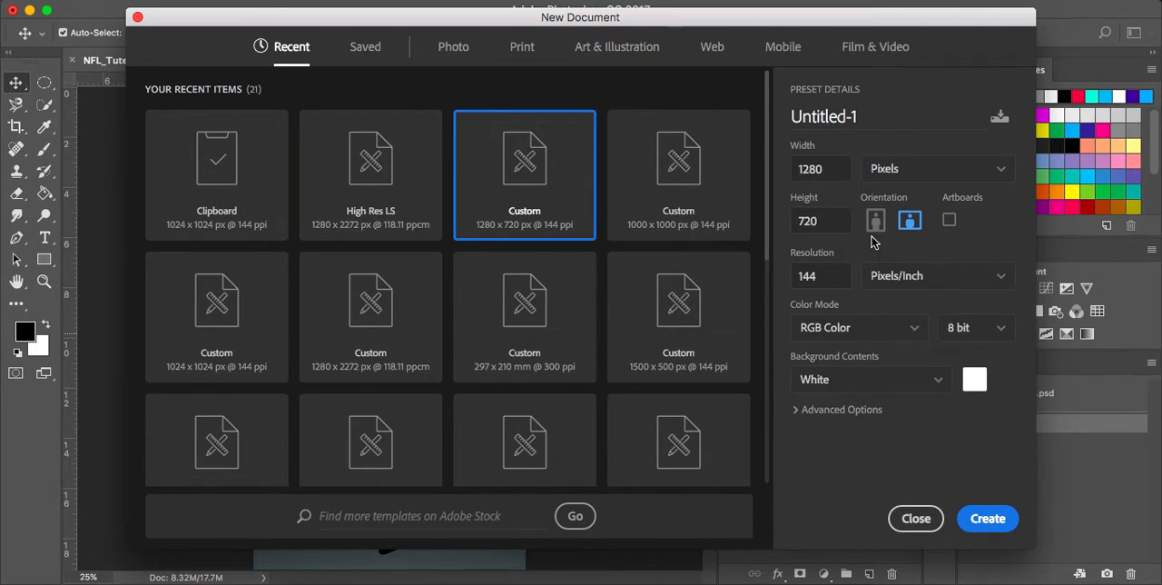
left_click(875, 220)
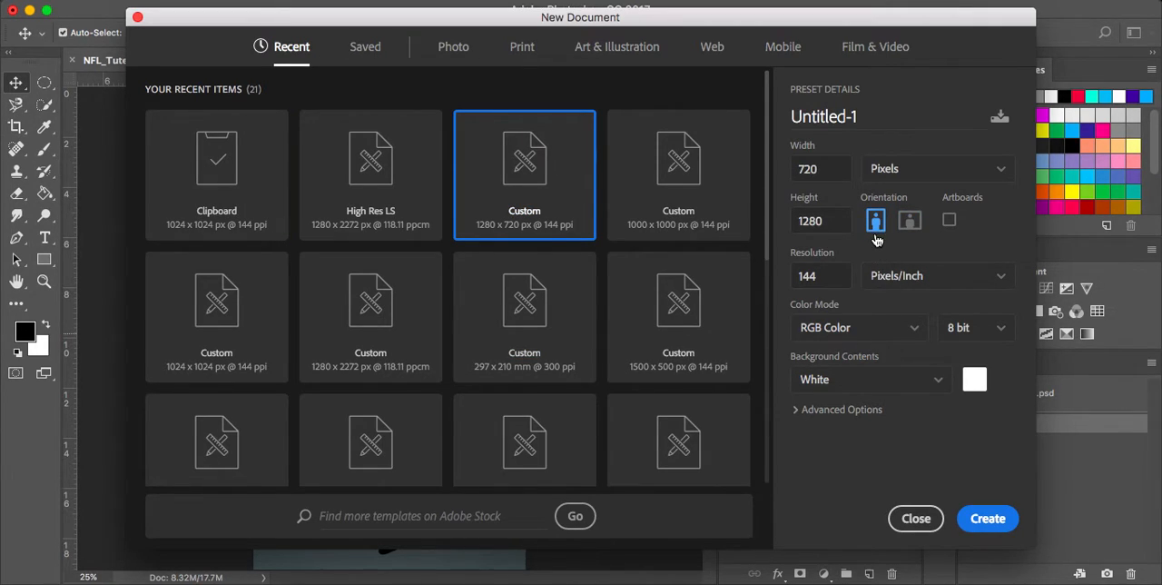
mouse_move(850, 390)
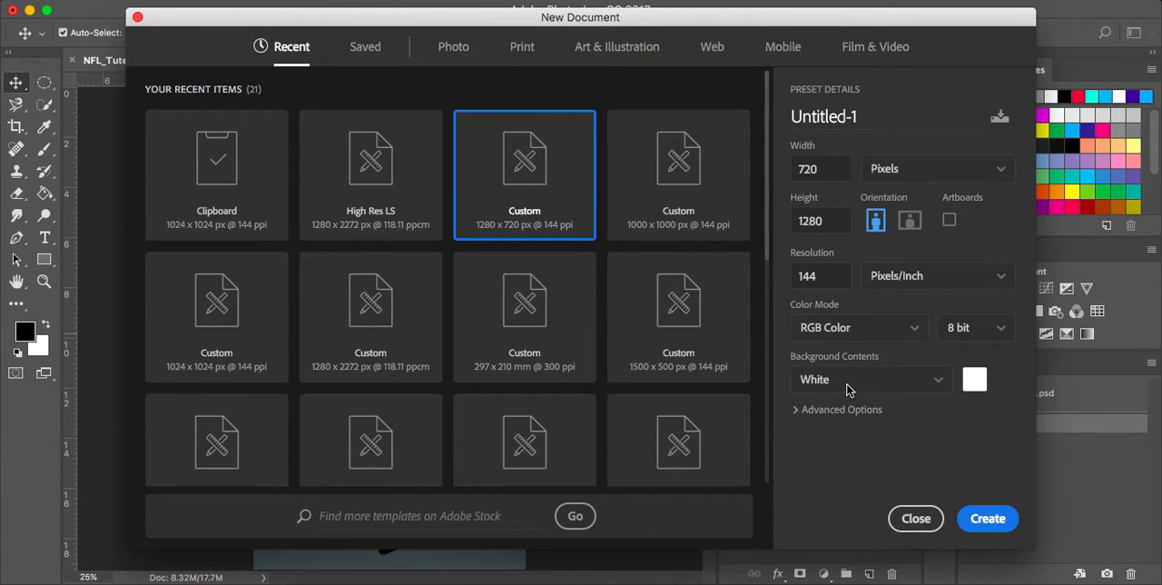
mouse_move(894, 425)
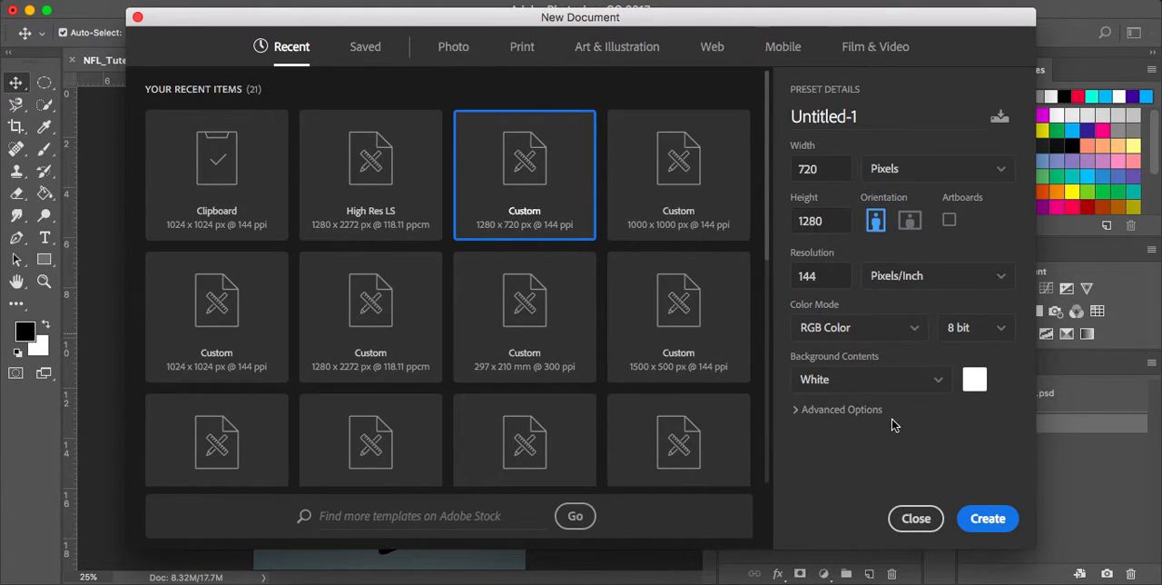
mouse_move(937, 437)
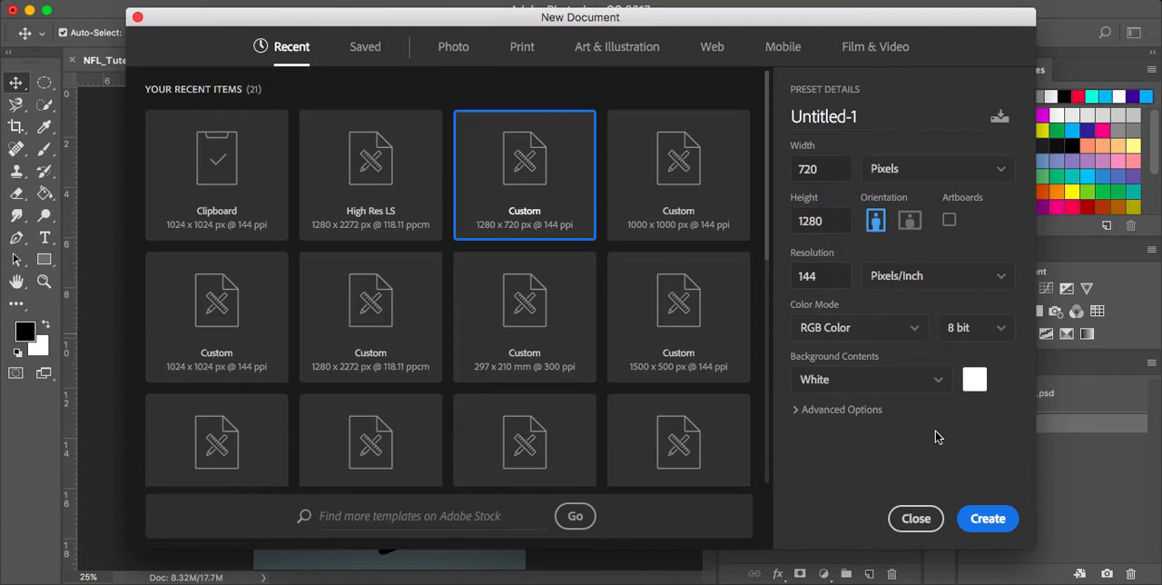
left_click(987, 519)
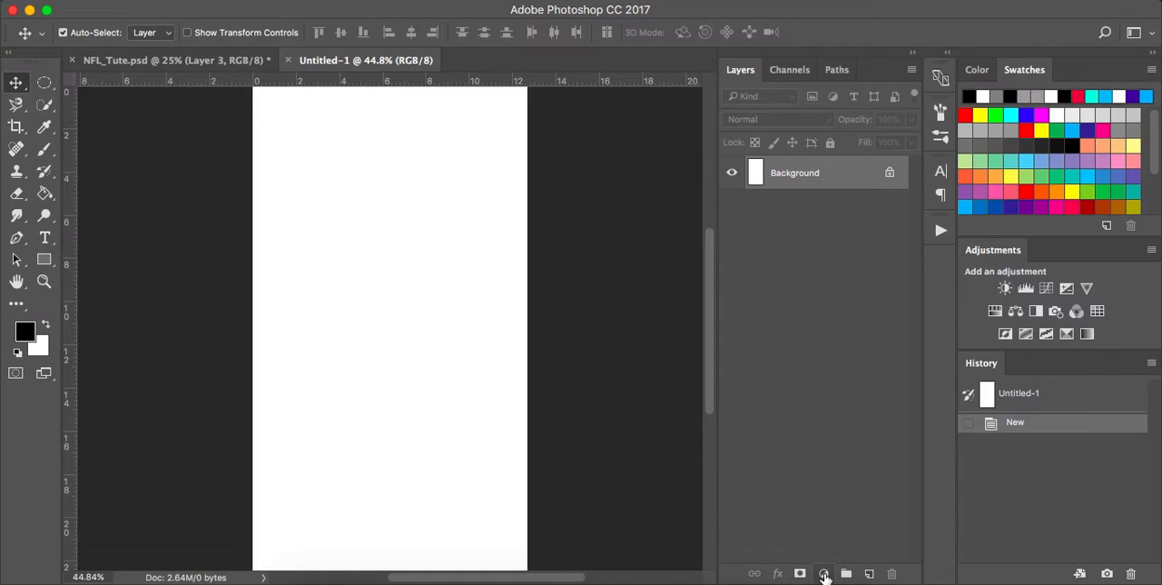
Add a Gradient fill layer set to Radial style and bring up its Gradient Editor.
left_click(823, 574)
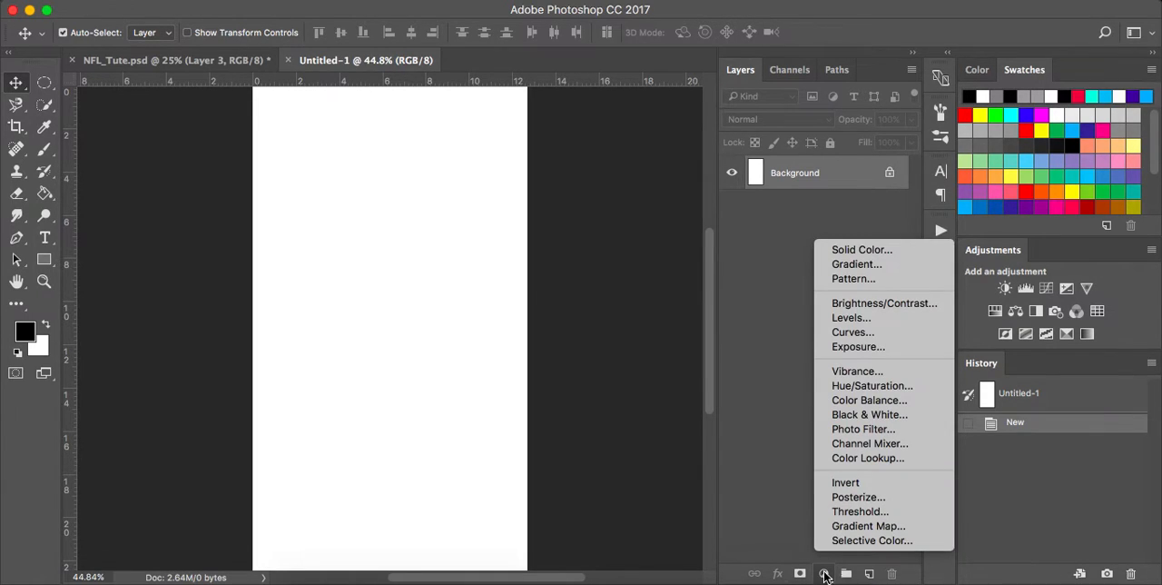
left_click(857, 265)
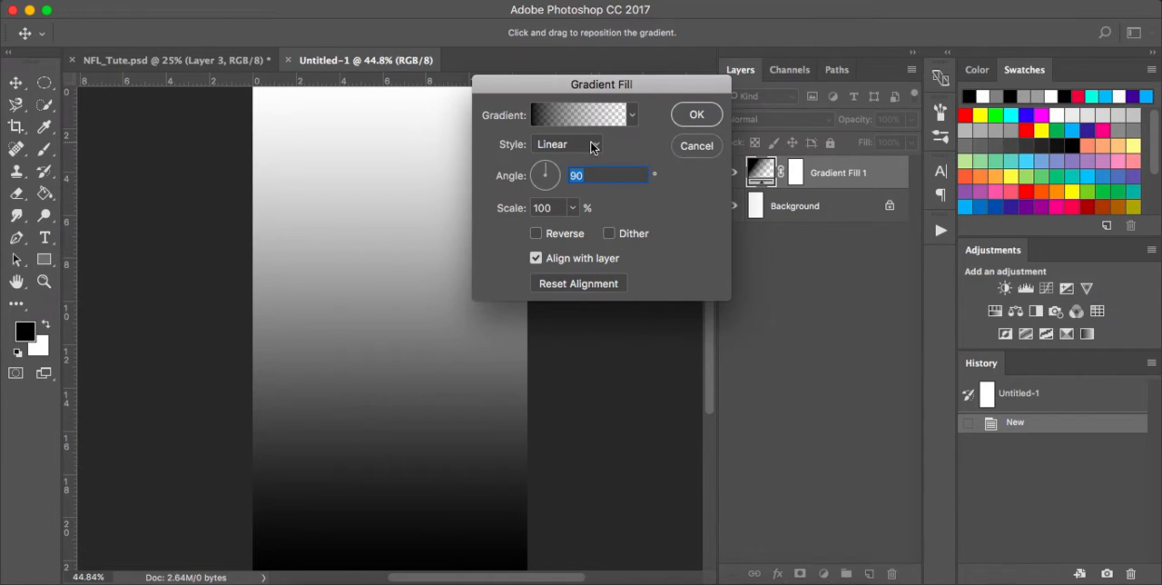
left_click(566, 143)
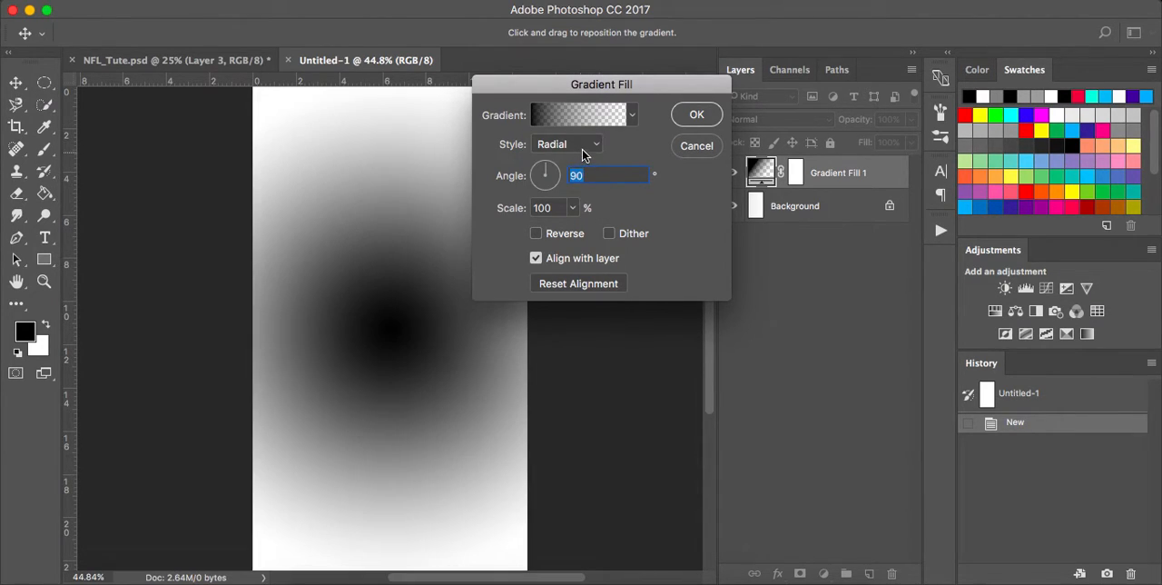
left_click(632, 115)
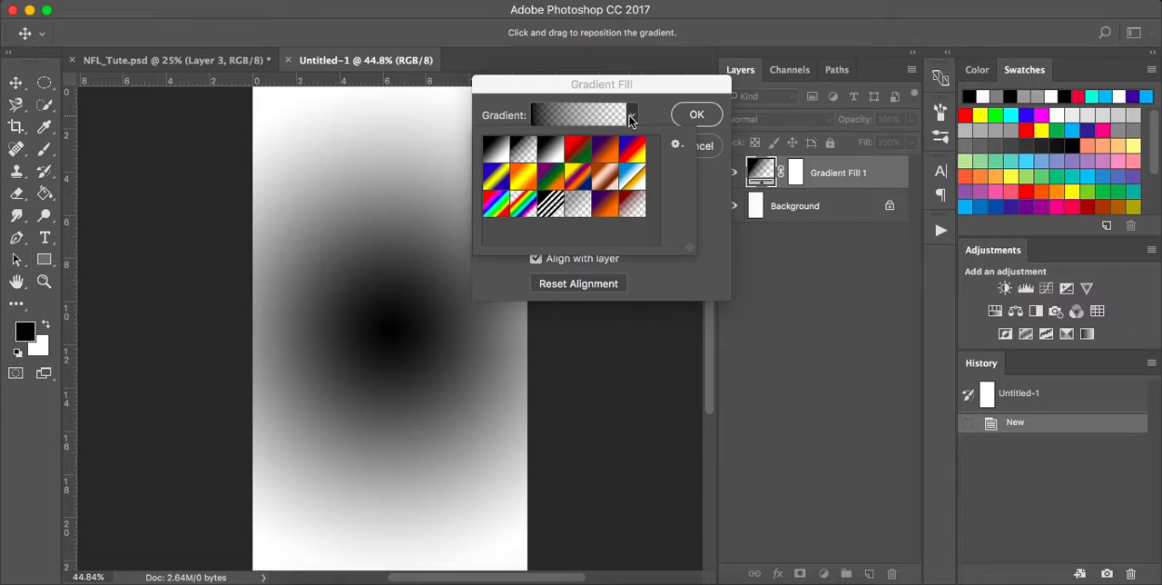
left_click(497, 149)
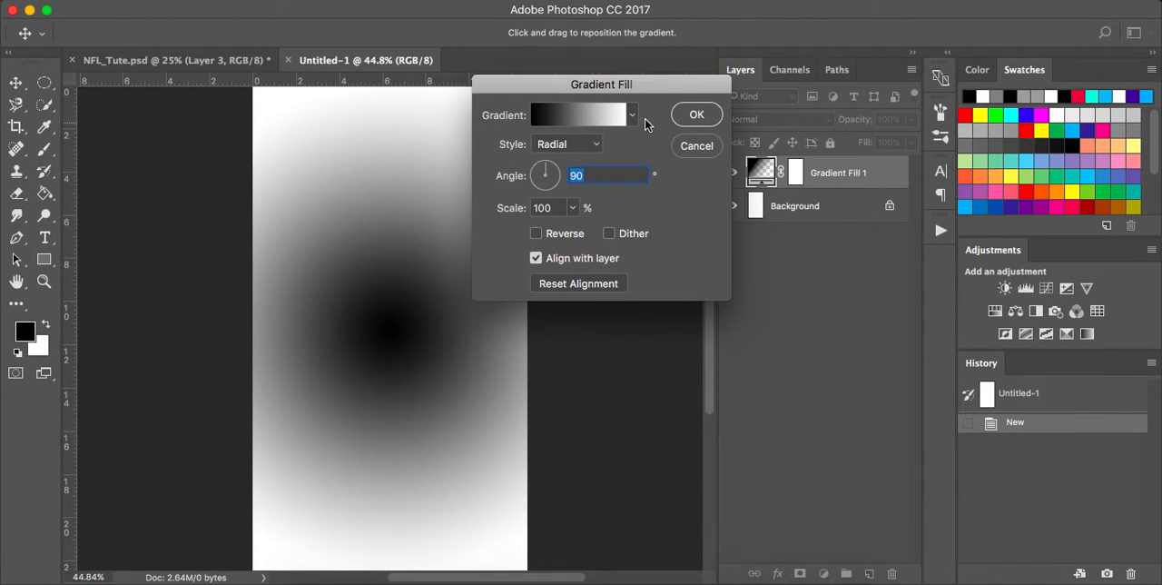
left_click(577, 114)
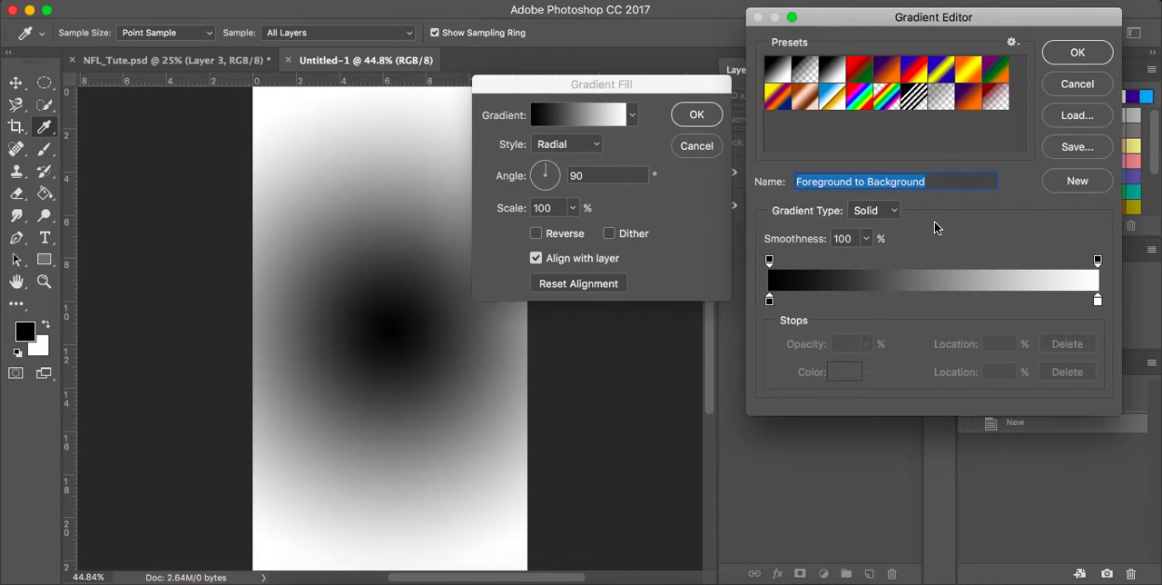
Set the gradient's starting colour stop to light grey #c9c8c7.
left_click(770, 299)
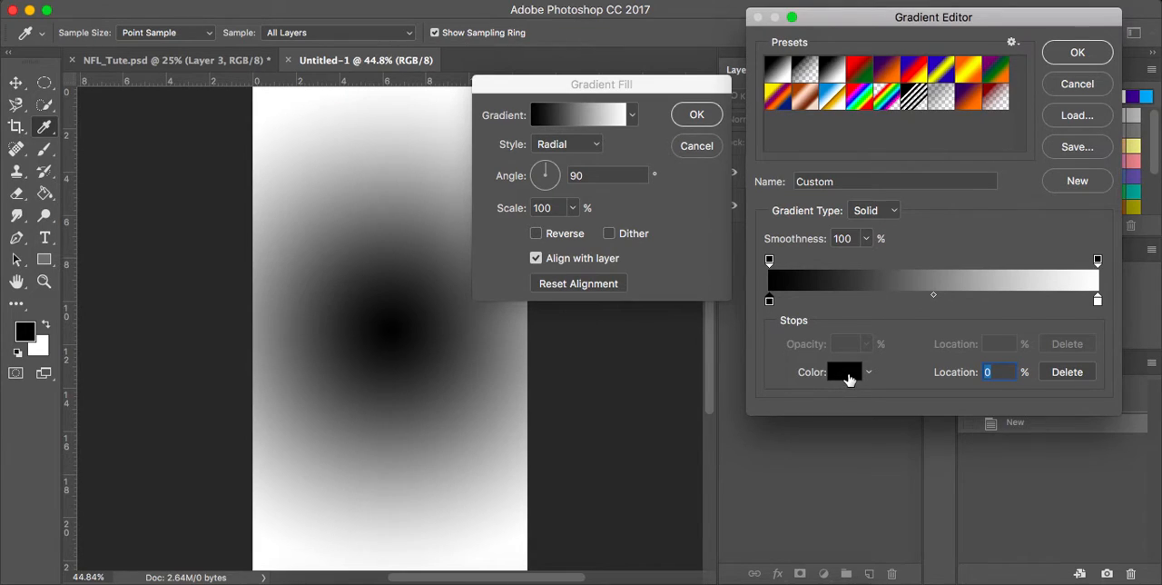
left_click(843, 370)
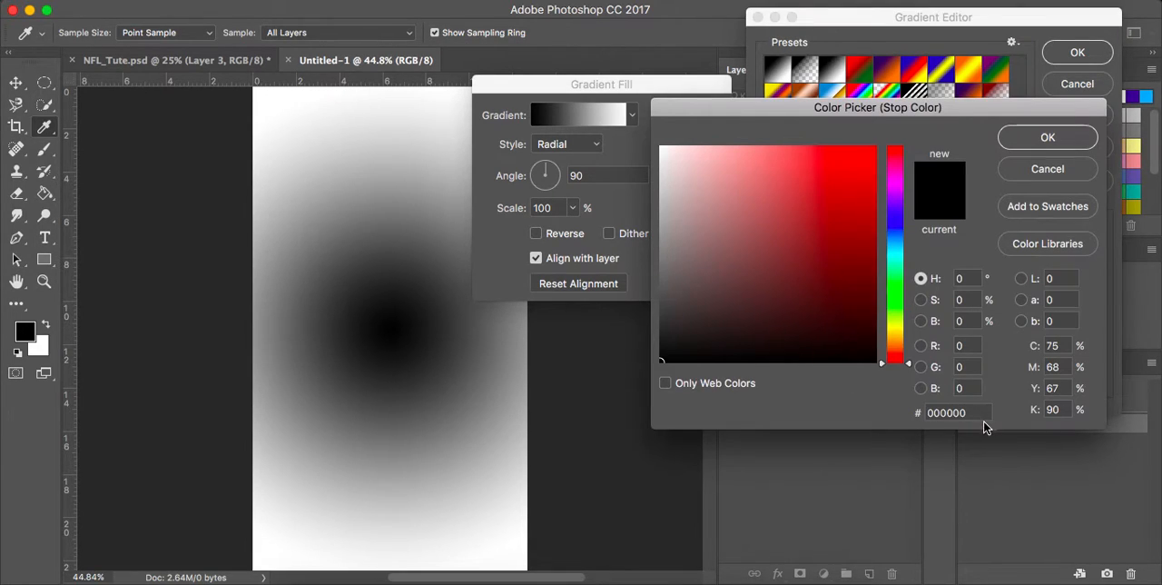
left_click(953, 413)
type("c9c8c7")
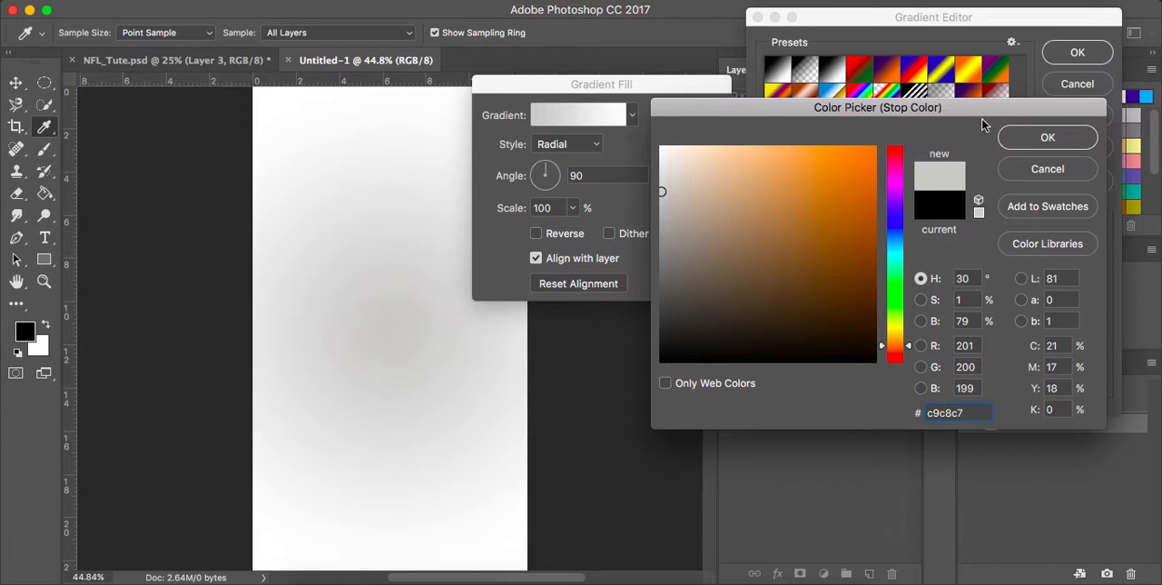
left_click(1047, 138)
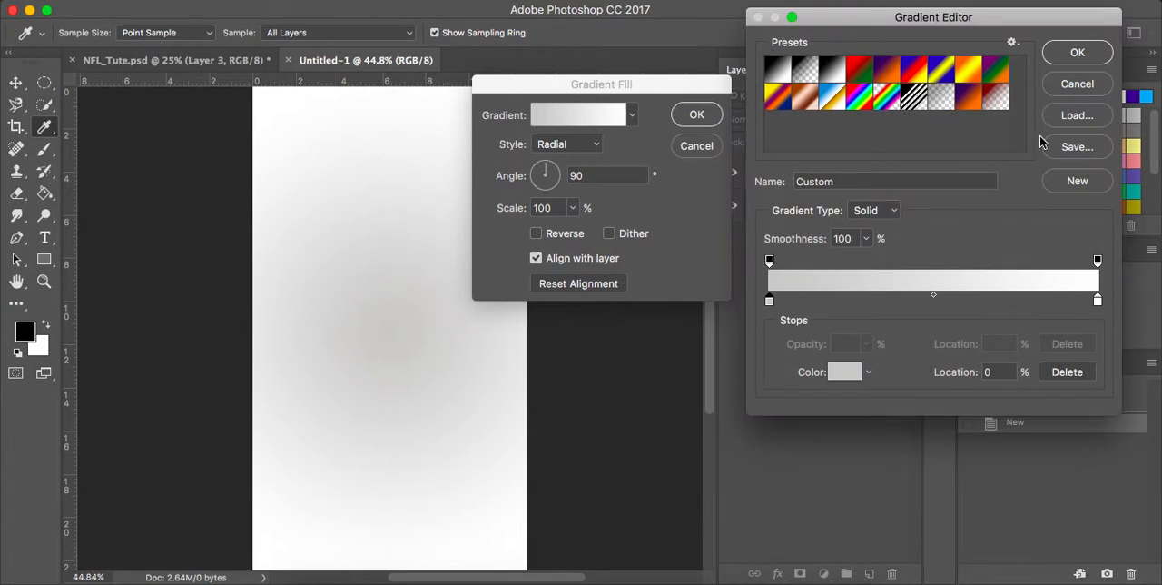
Set the gradient's end colour stop to dark grey-teal #4e5c5f.
left_click(842, 370)
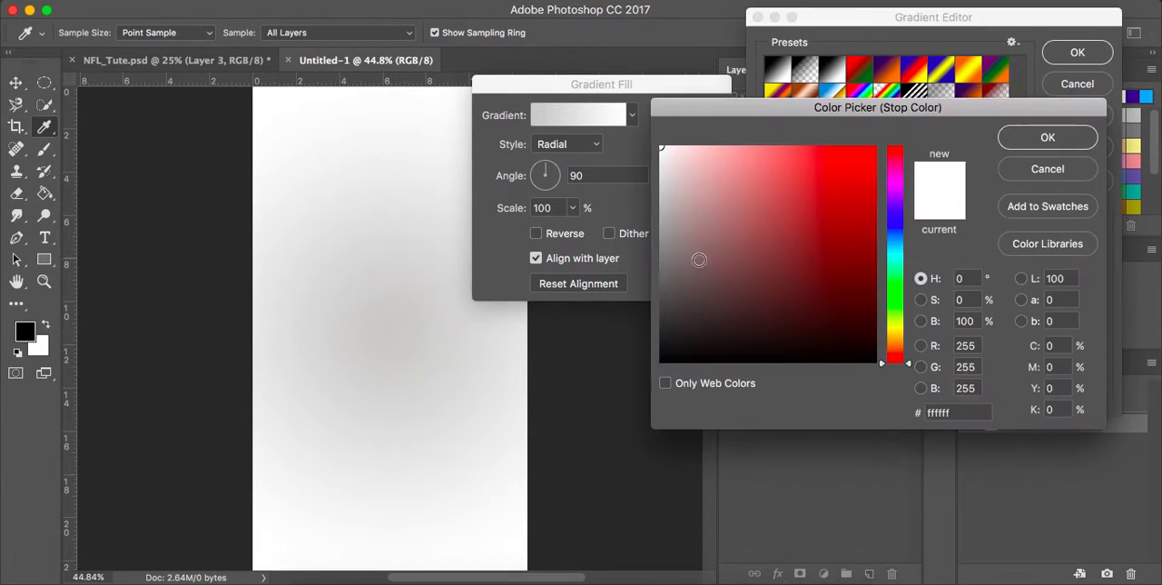
left_click(708, 265)
type("4")
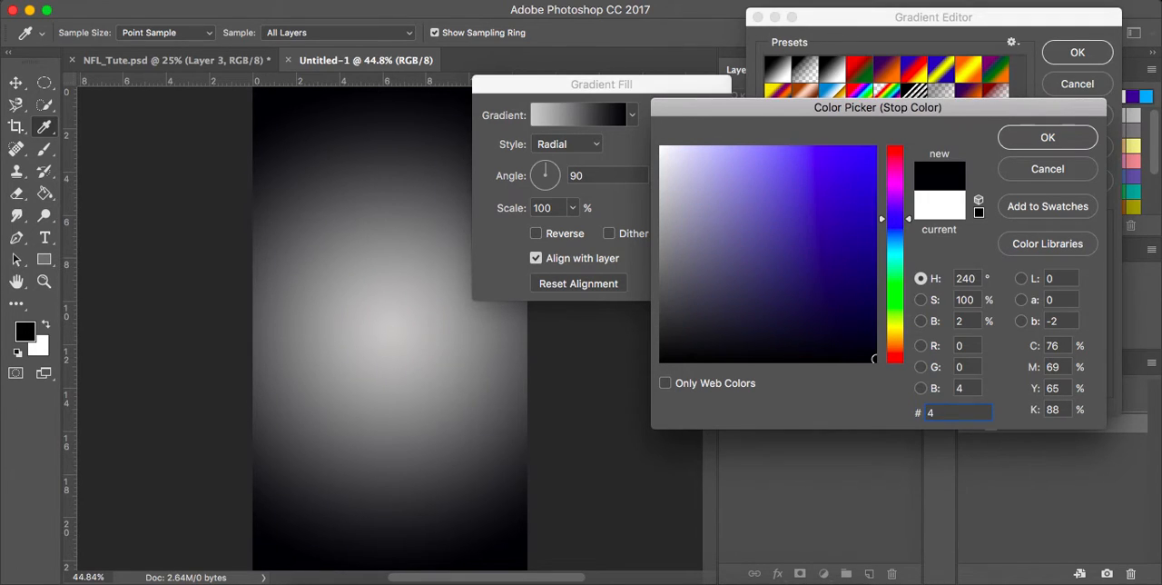
left_click(813, 159)
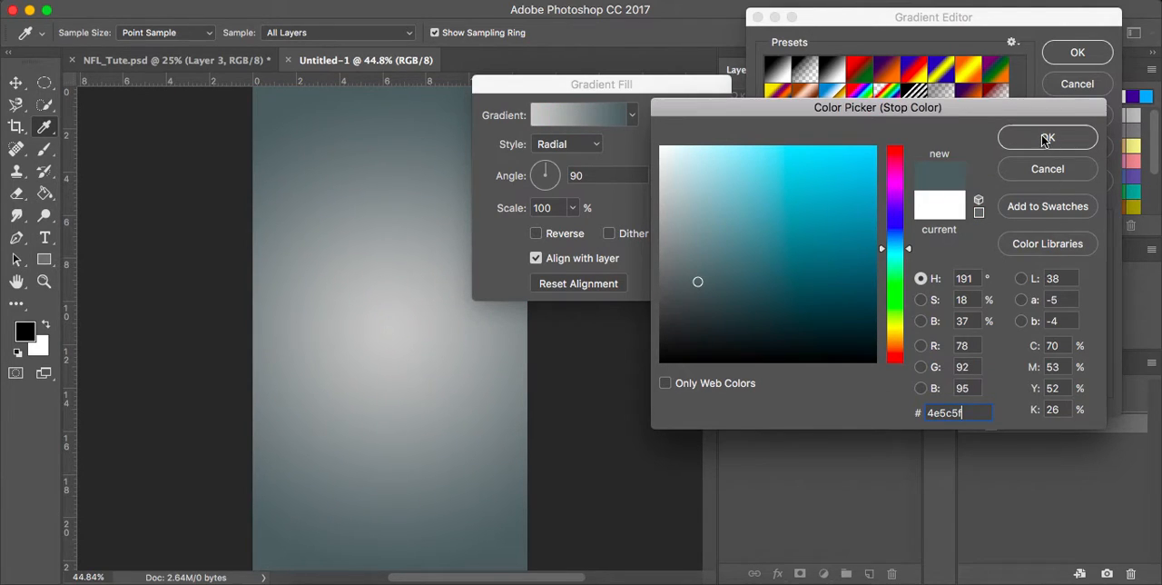
left_click(1045, 138)
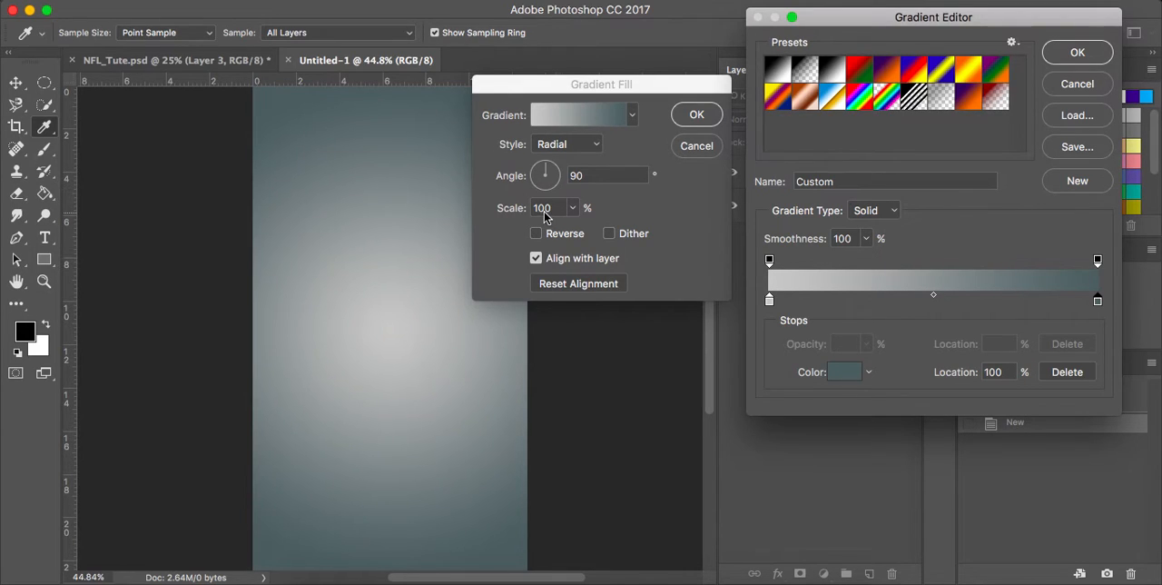
mouse_move(562, 185)
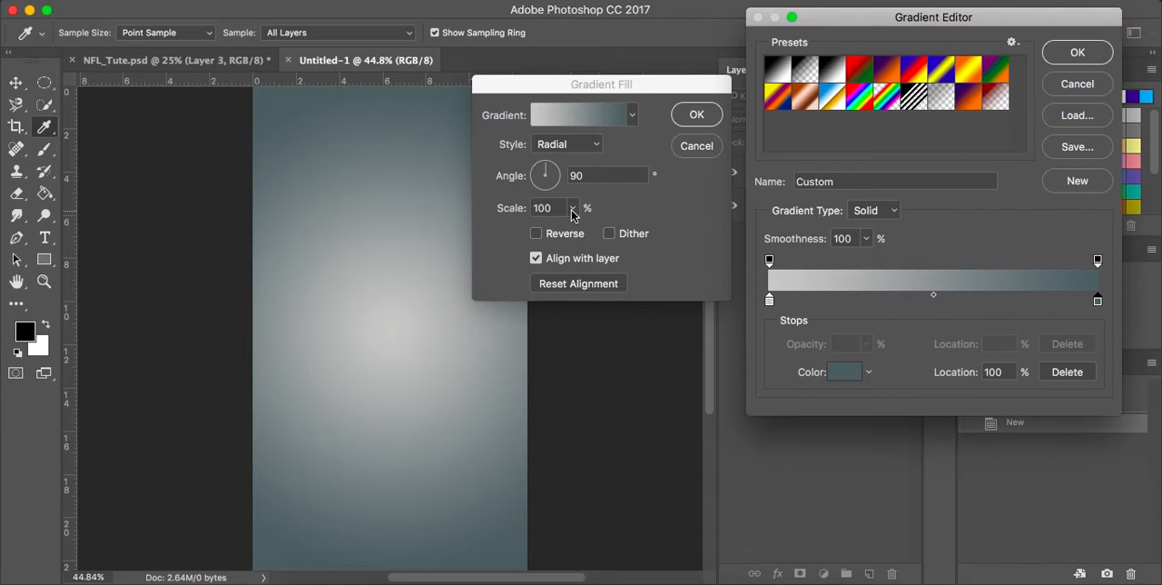
Enlarge the gradient scale beyond 100%, commit the fill layer and go to the stock images folder in Finder.
left_click(1078, 51)
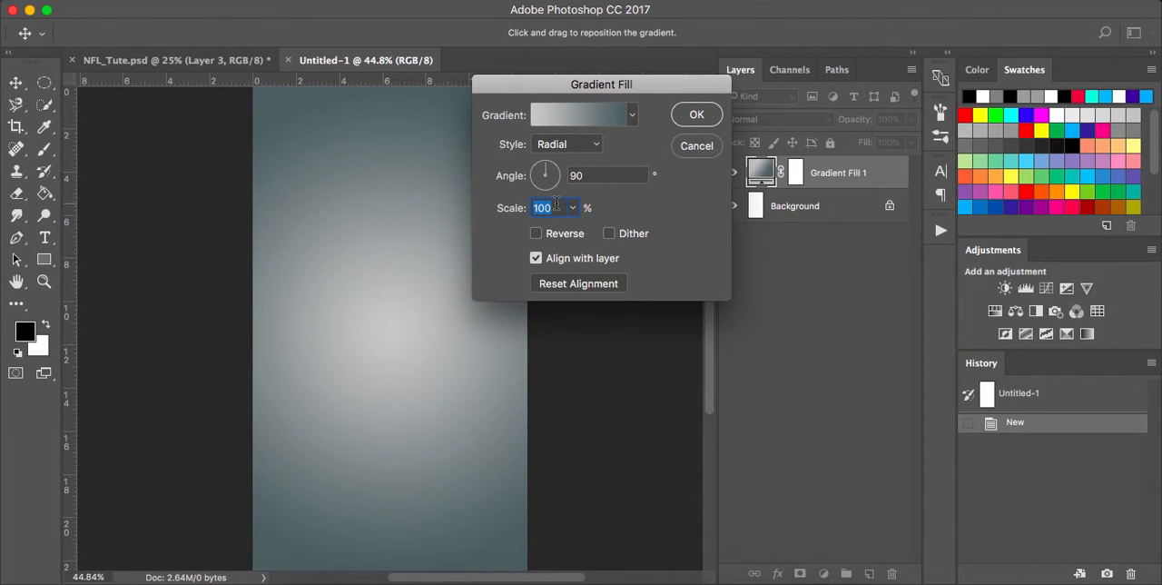
type("140")
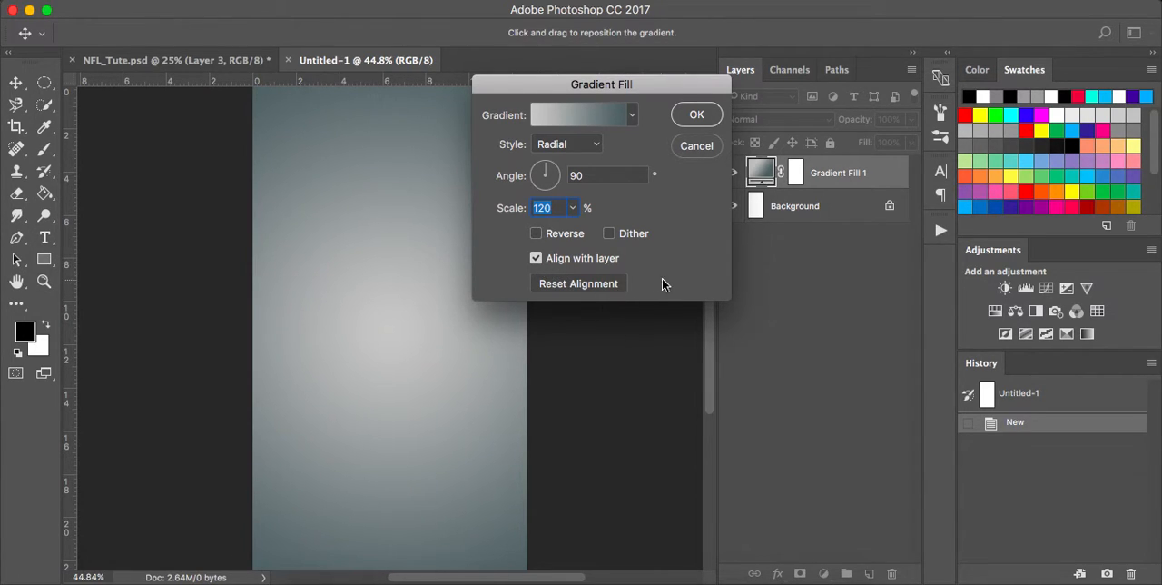
mouse_move(372, 356)
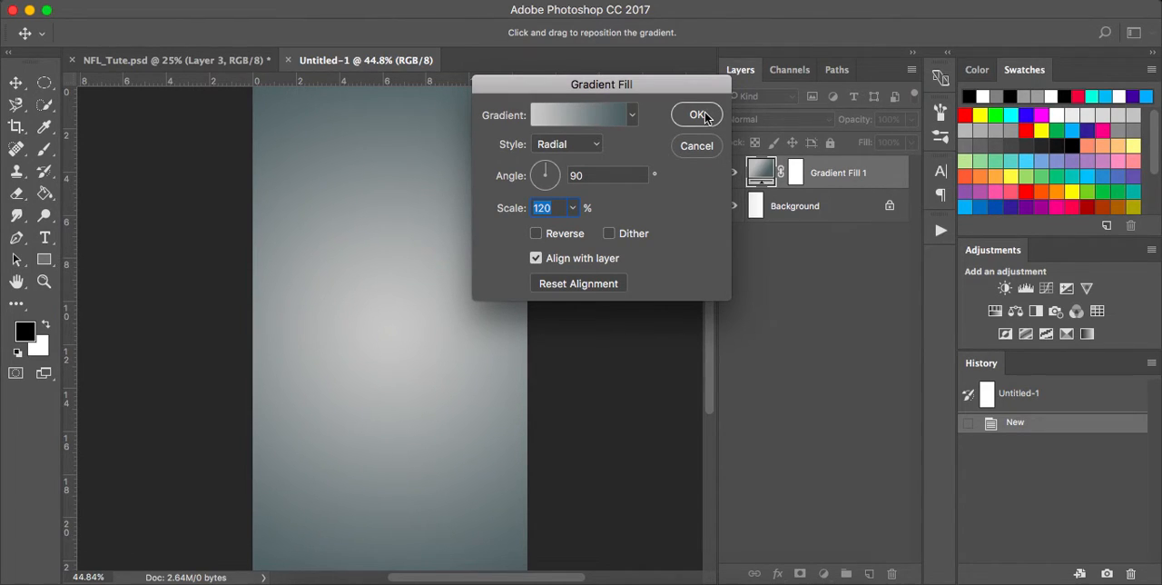
left_click(697, 115)
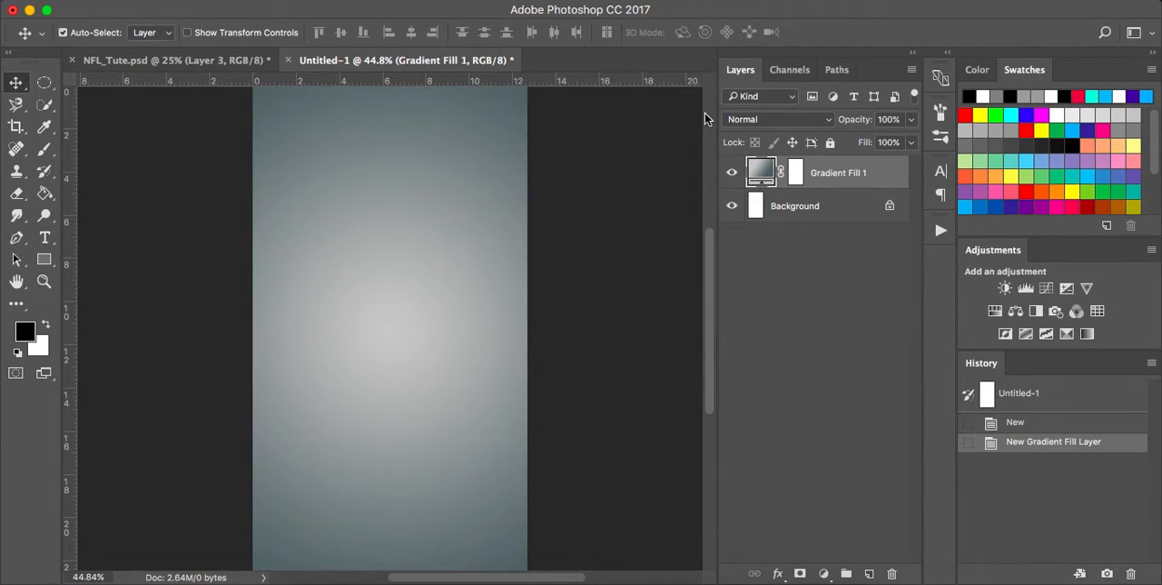
mouse_move(555, 258)
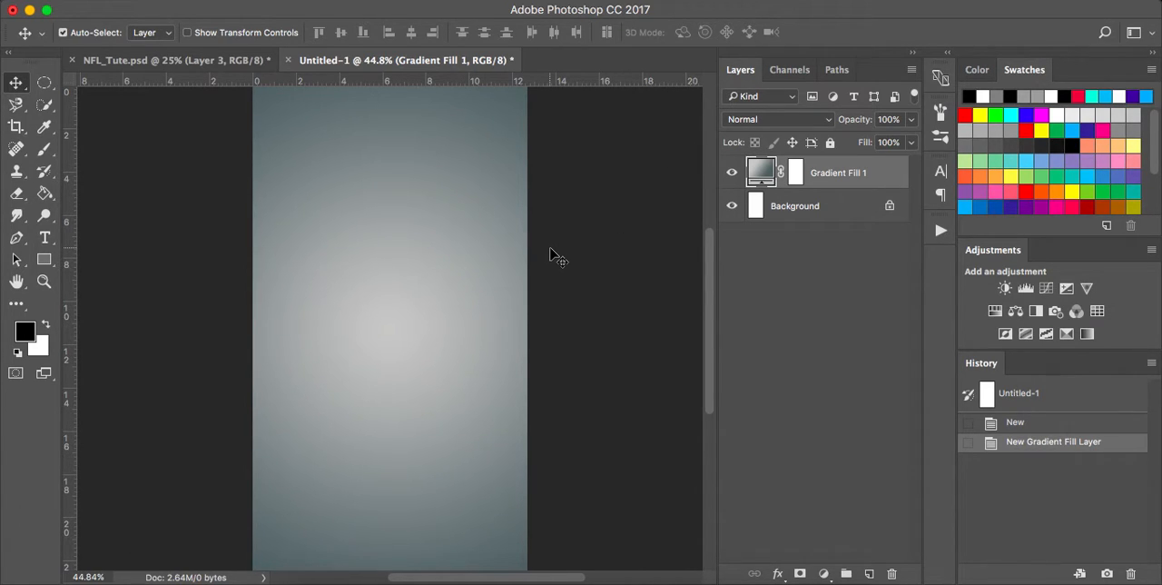
left_click(173, 60)
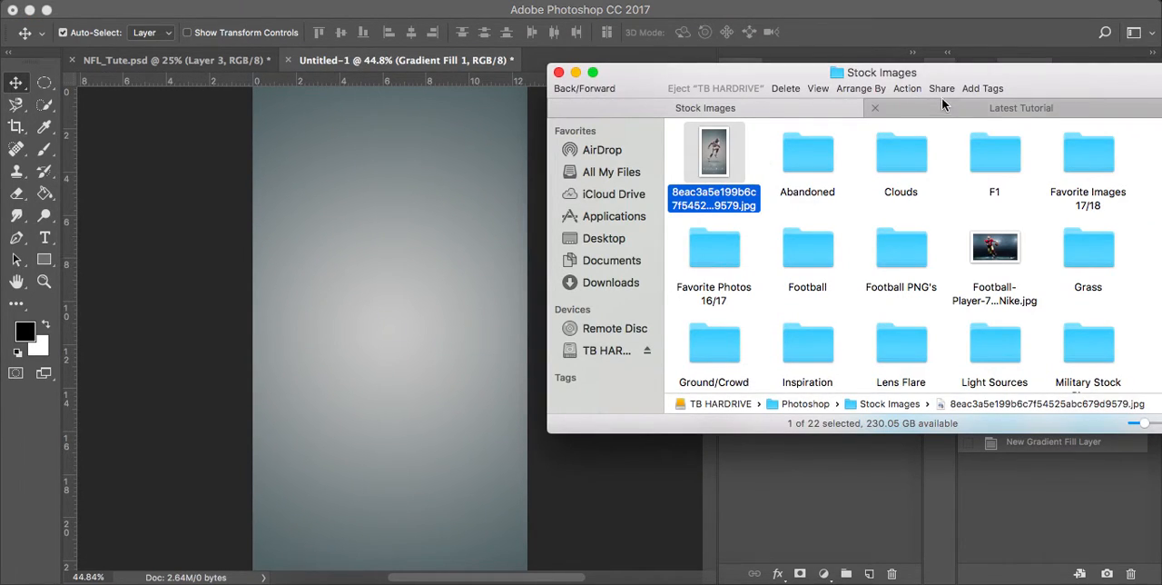
Preview the Football-Player 49ers photo from the Latest Tutorial folder.
left_click(1020, 107)
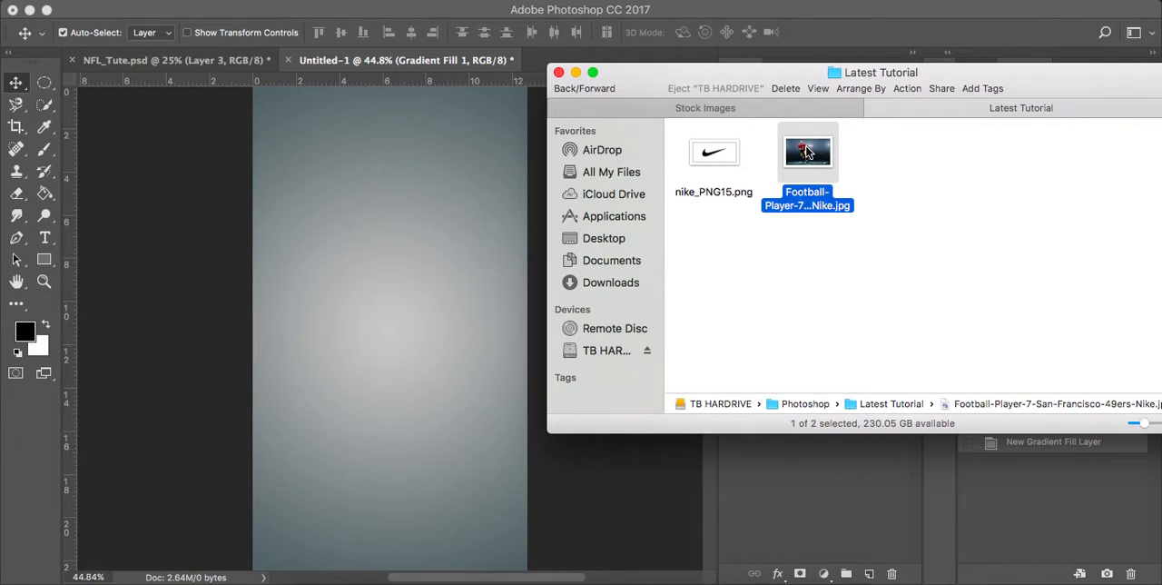
double_click(806, 152)
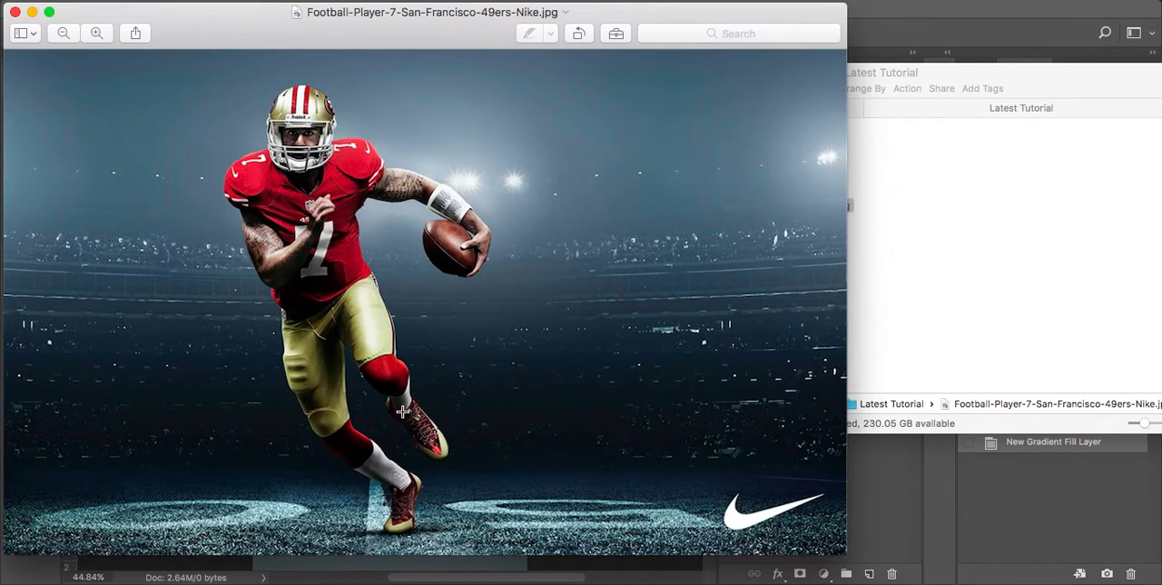
mouse_move(273, 258)
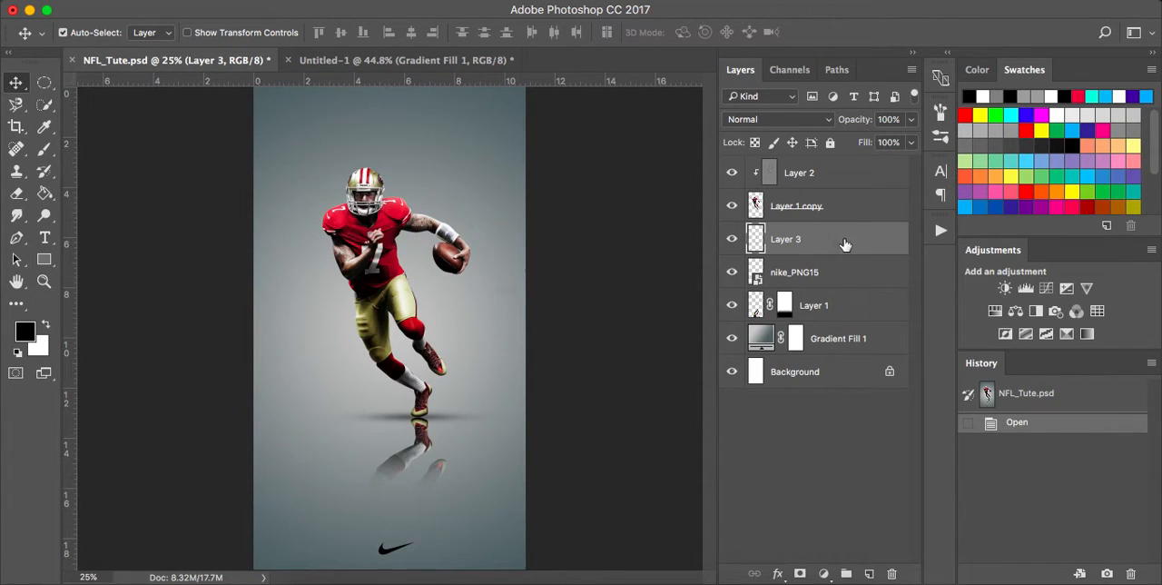
Drag the cut-out player layer from NFL_Tute.psd into the new gradient document.
left_click(795, 205)
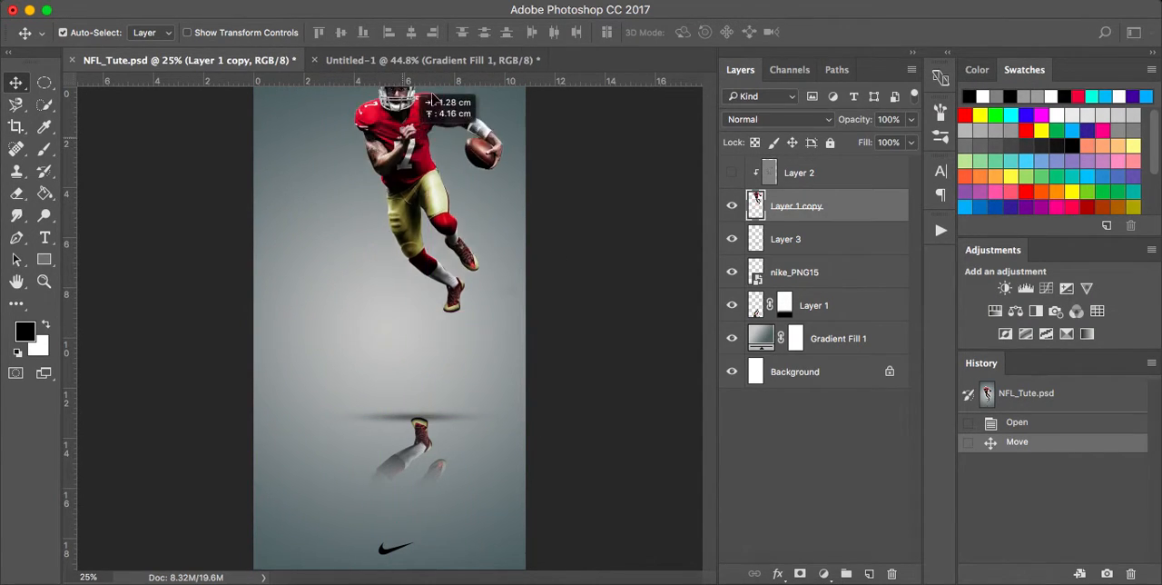
left_click(427, 60)
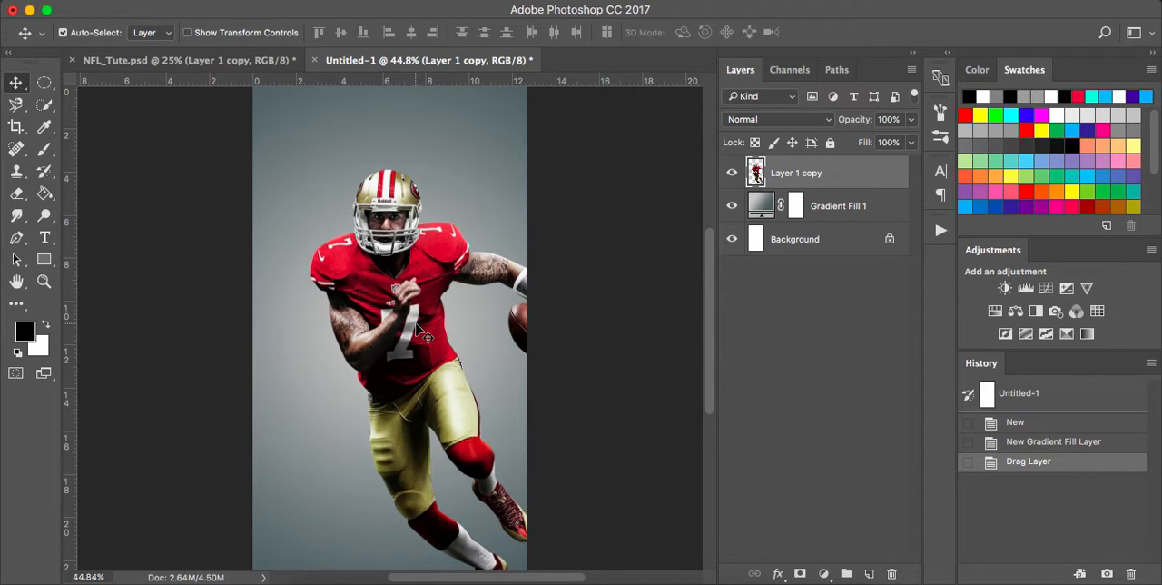
mouse_move(418, 308)
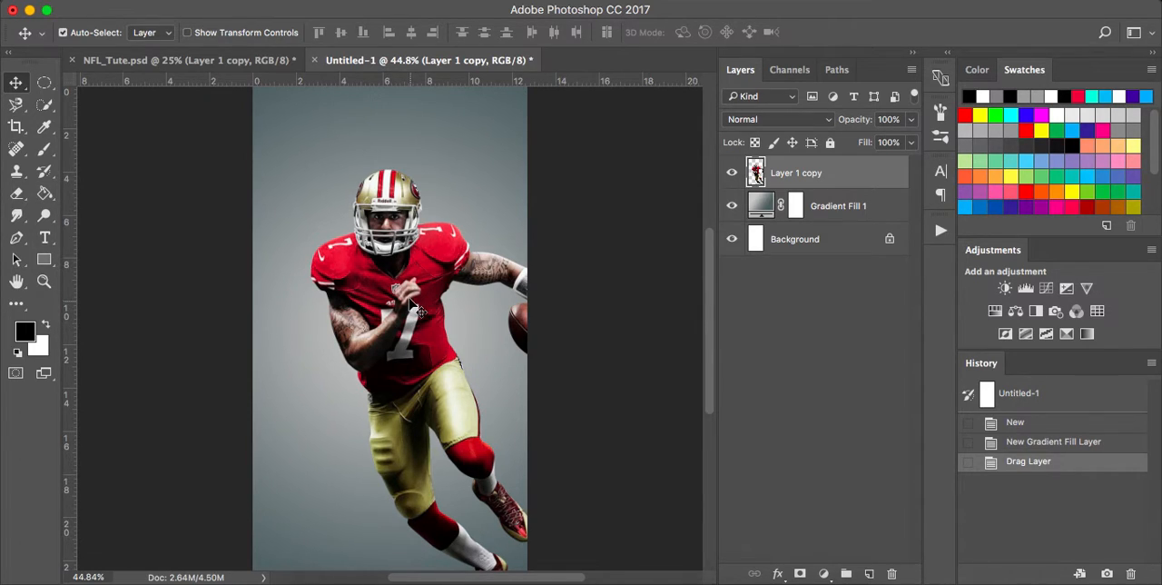
Reposition the player and scale it down to about 58% in the upper canvas.
left_click_drag(408, 309, 363, 245)
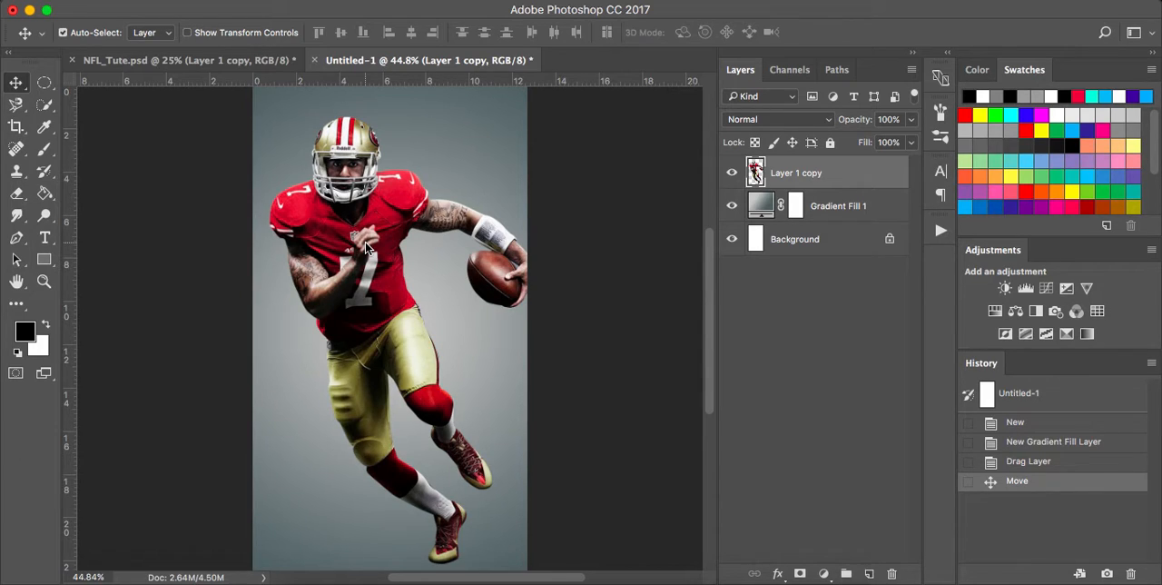
mouse_move(377, 268)
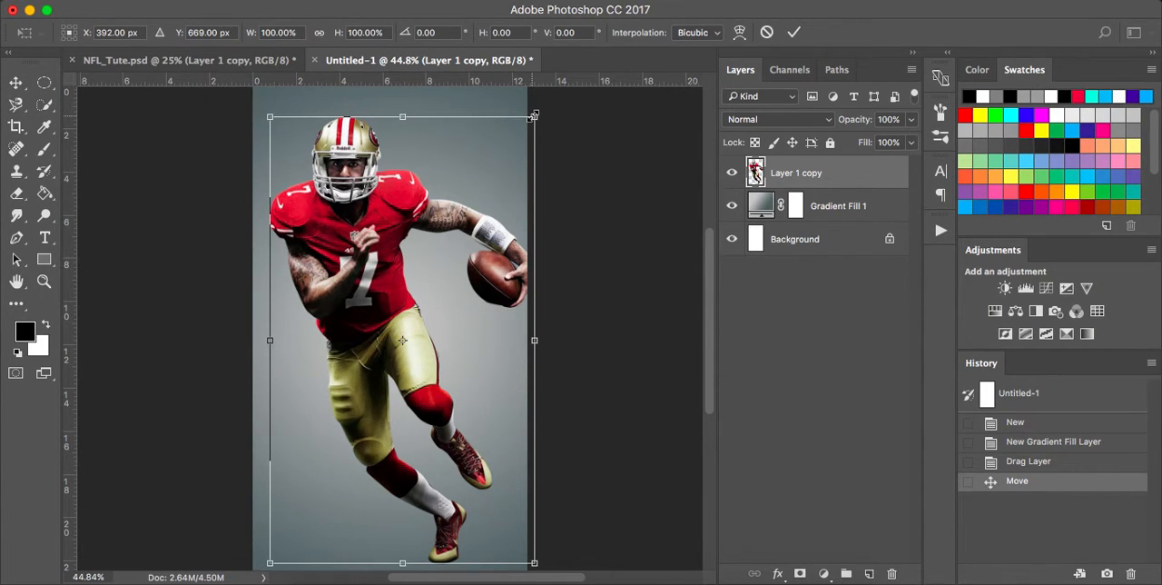
left_click_drag(534, 116, 479, 199)
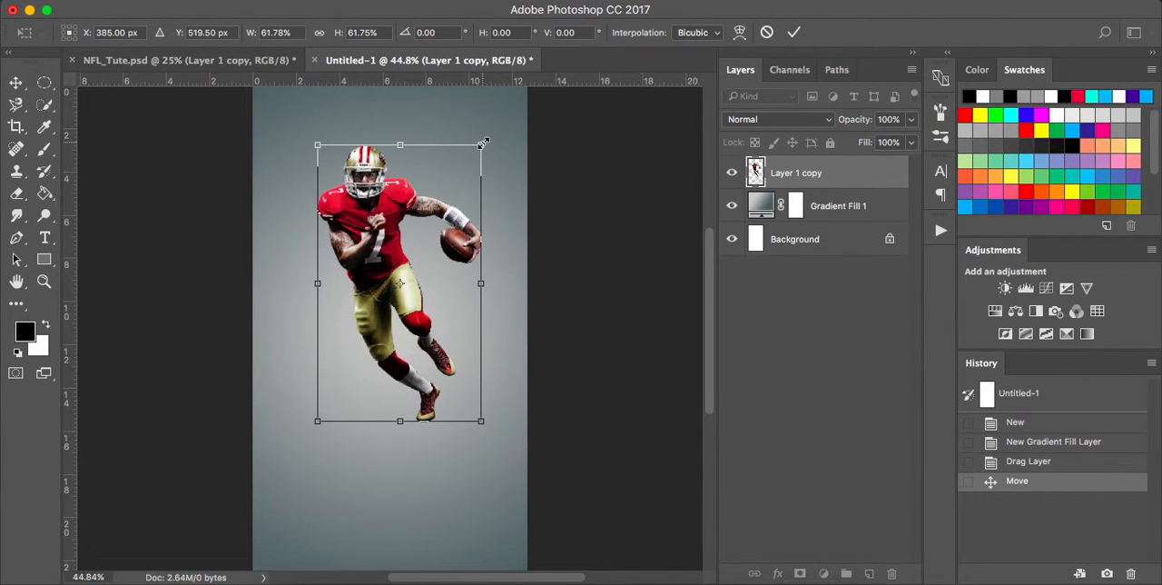
left_click_drag(483, 142, 476, 149)
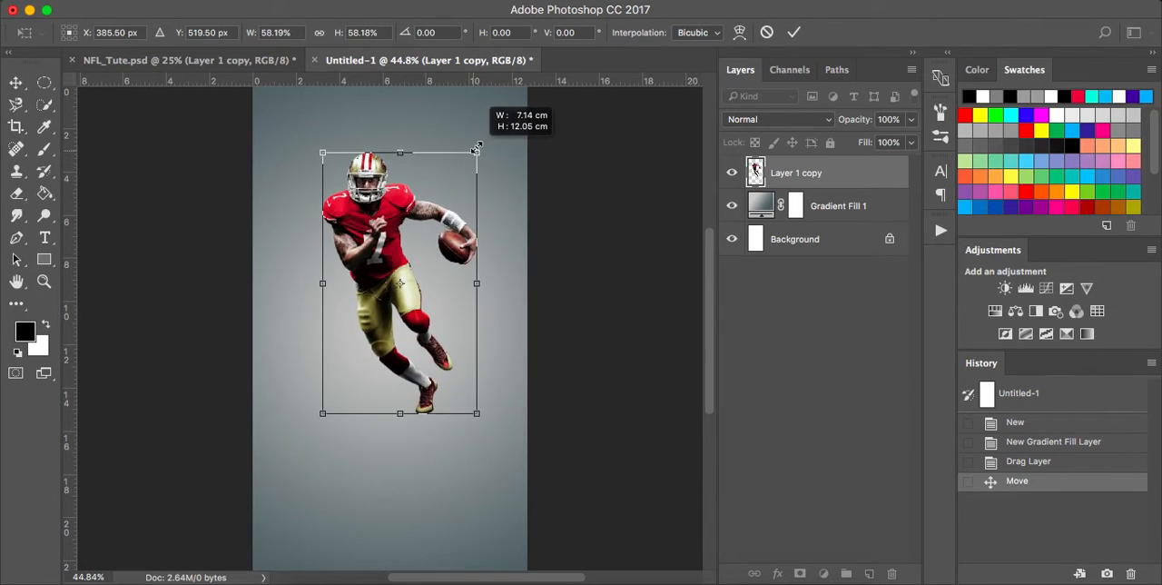
left_click_drag(400, 283, 381, 268)
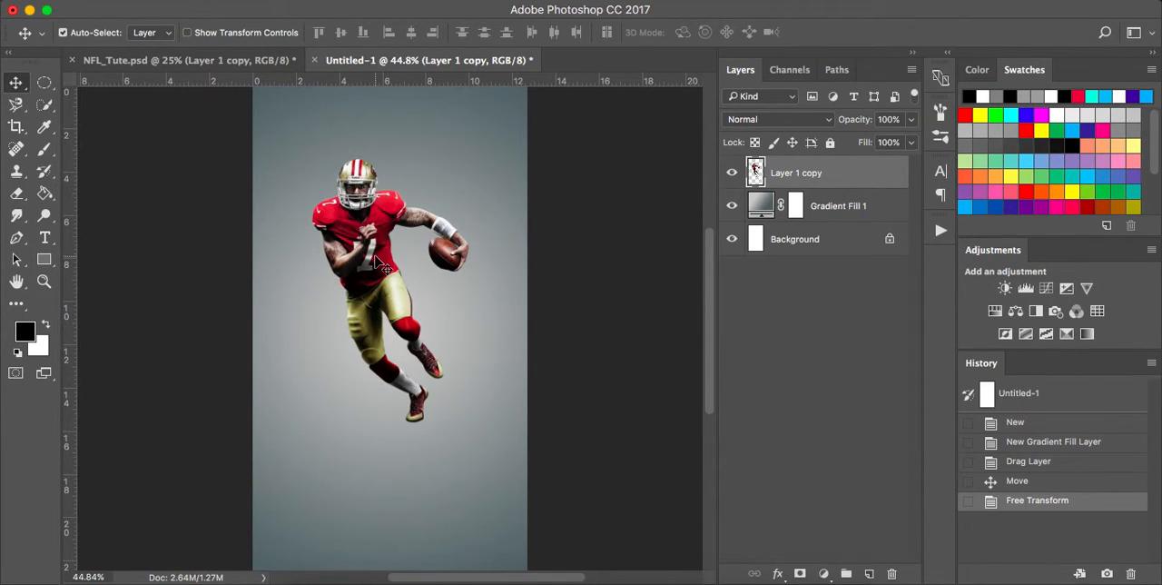
mouse_move(589, 362)
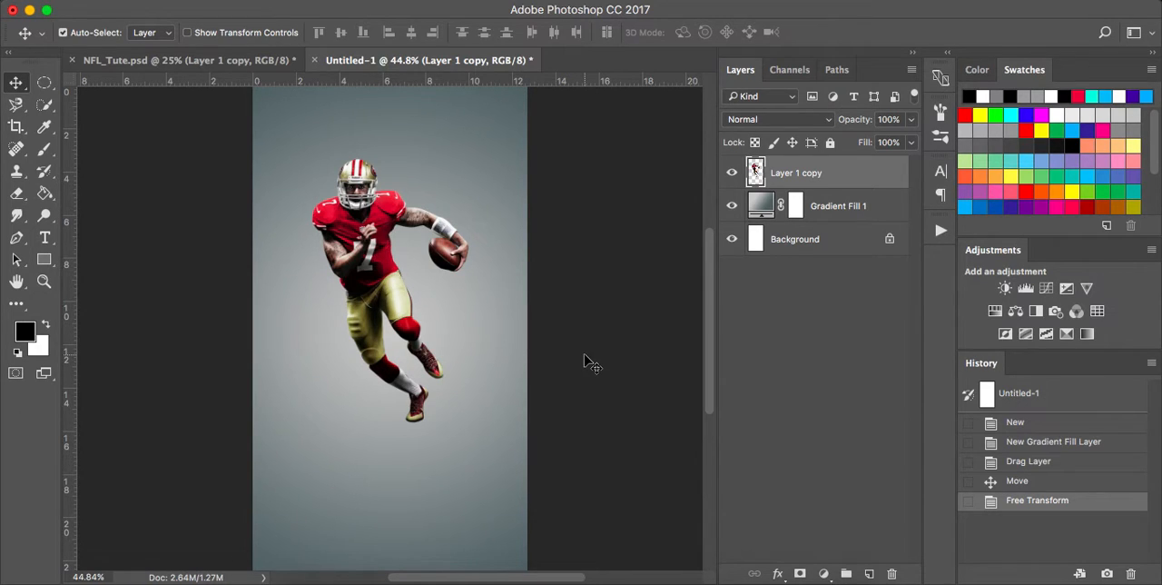
mouse_move(784, 203)
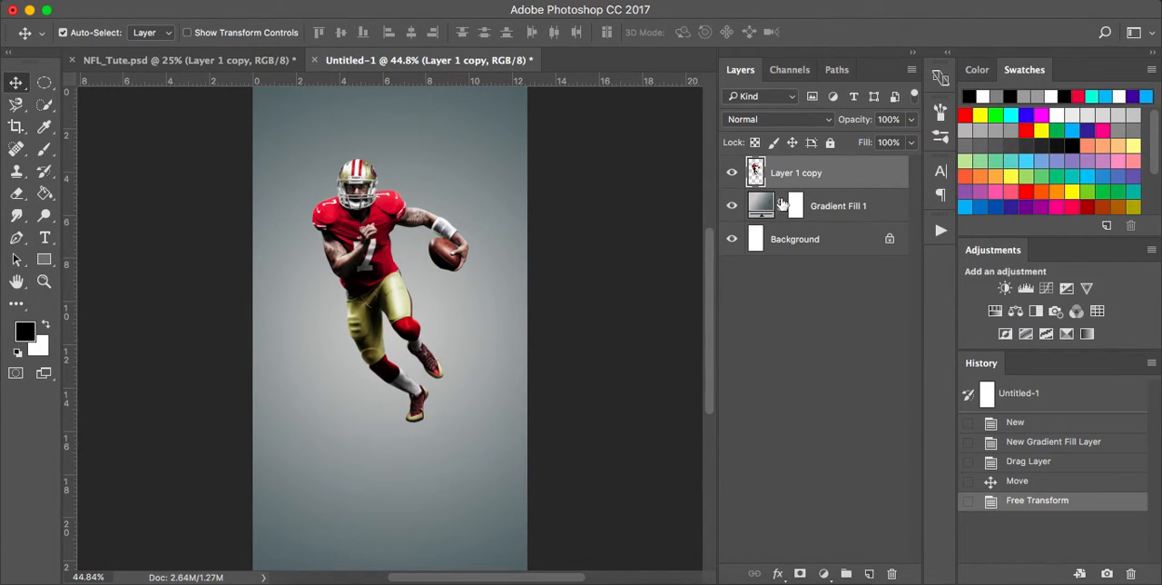
Rename the player layer to 'NFL Player'.
double_click(795, 173)
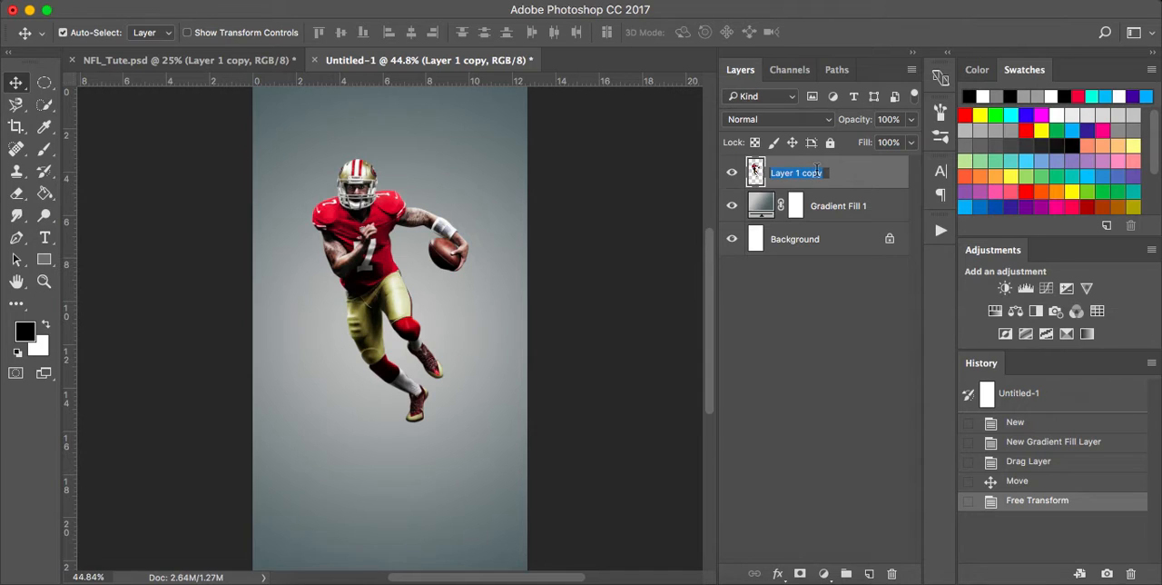
type("NFL Player")
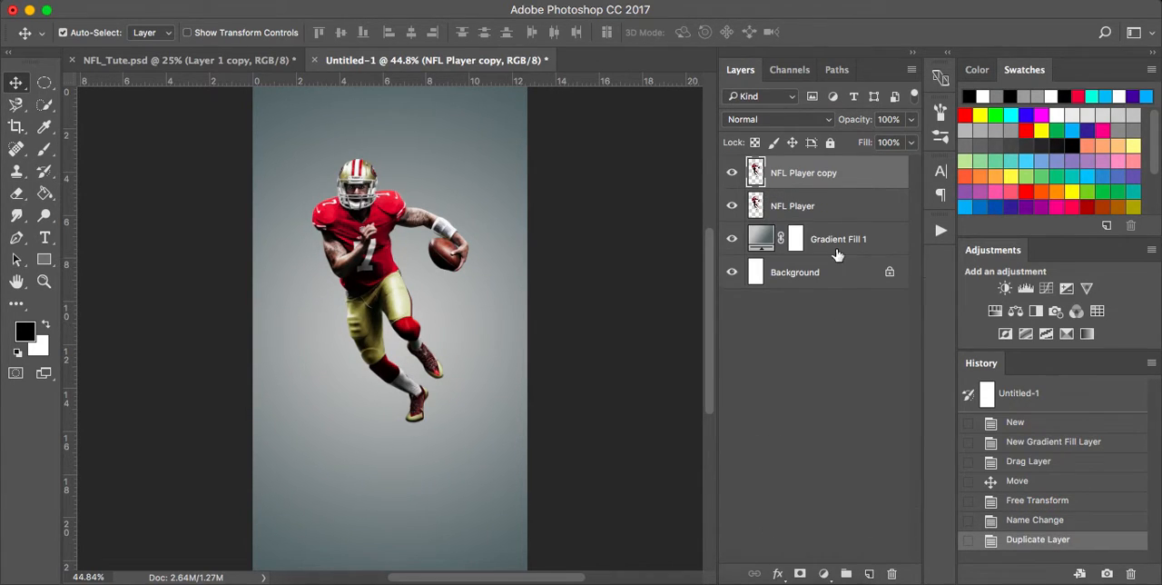
Flip the duplicated lower player copy vertically to serve as a reflection.
left_click(792, 205)
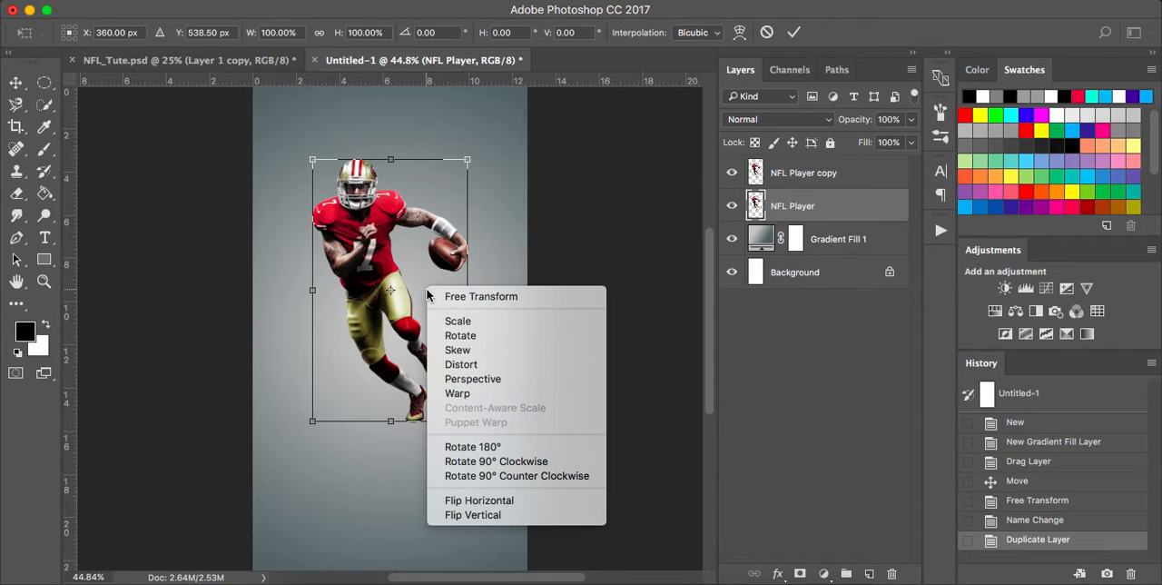
mouse_move(457, 348)
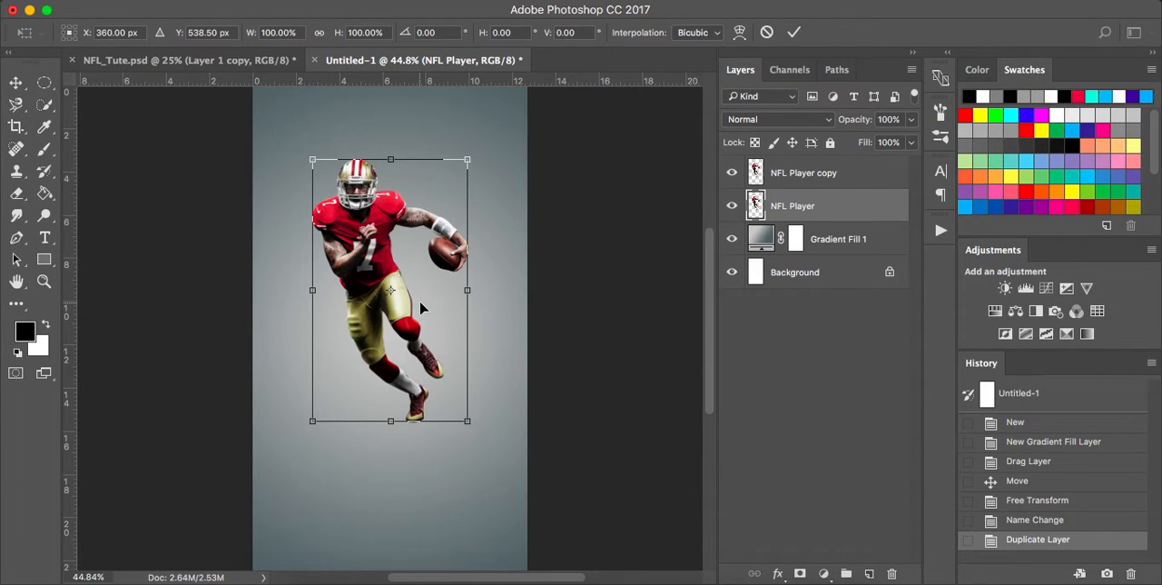
right_click(390, 305)
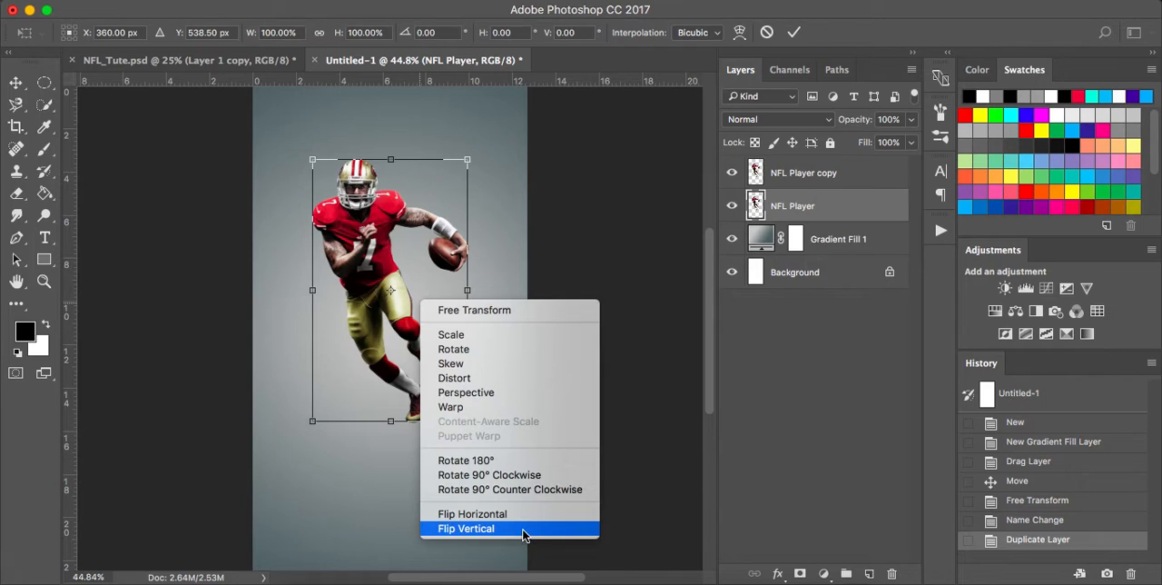
left_click(465, 528)
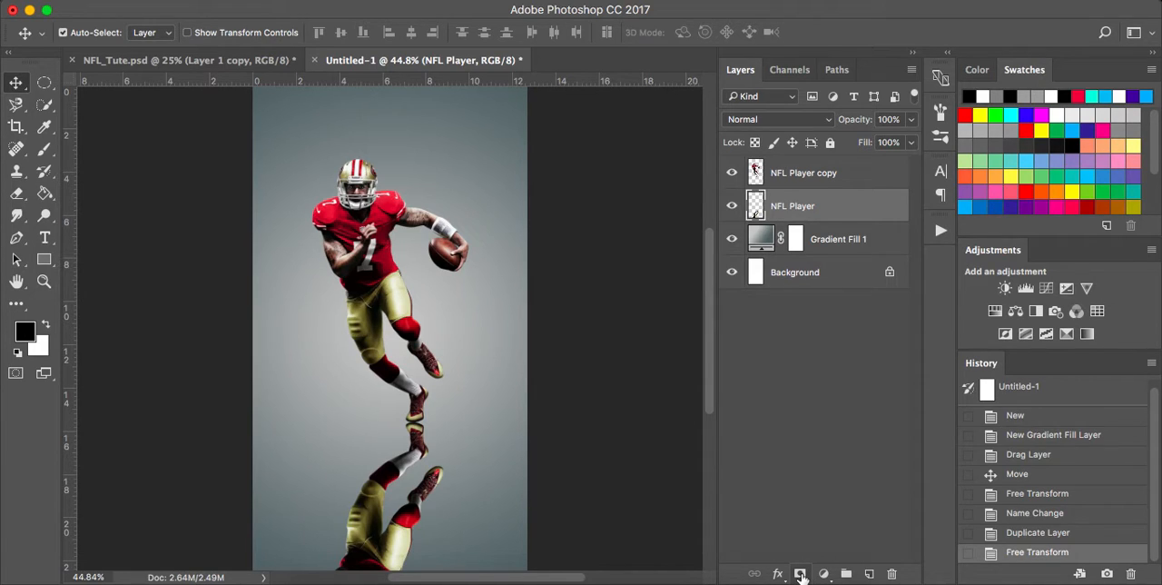
Add a layer mask to the reflection layer and pick a soft round brush for fading it.
left_click(799, 574)
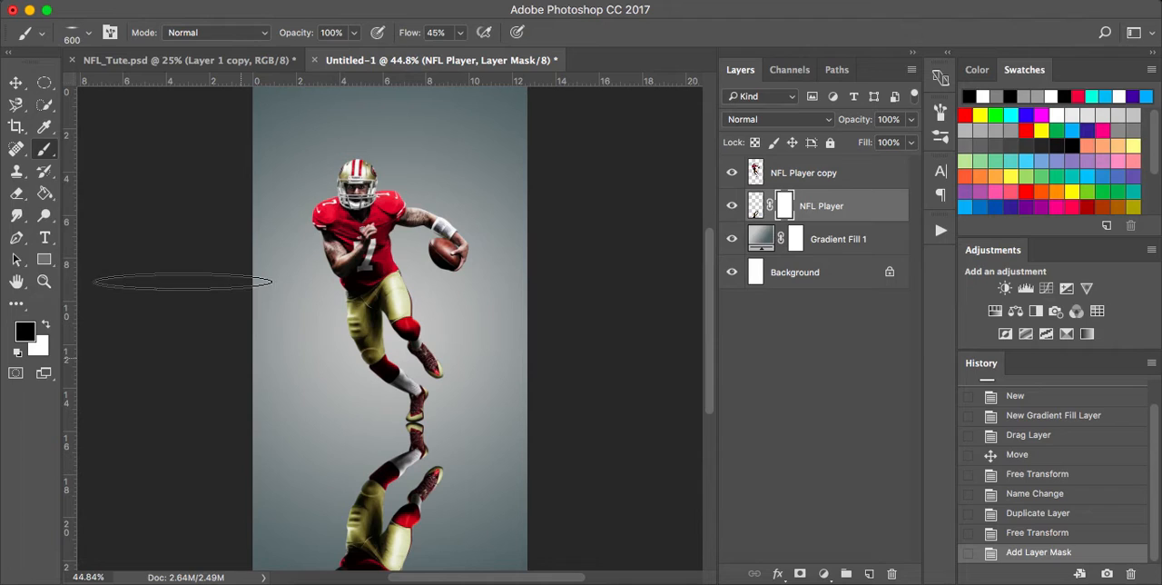
mouse_move(385, 468)
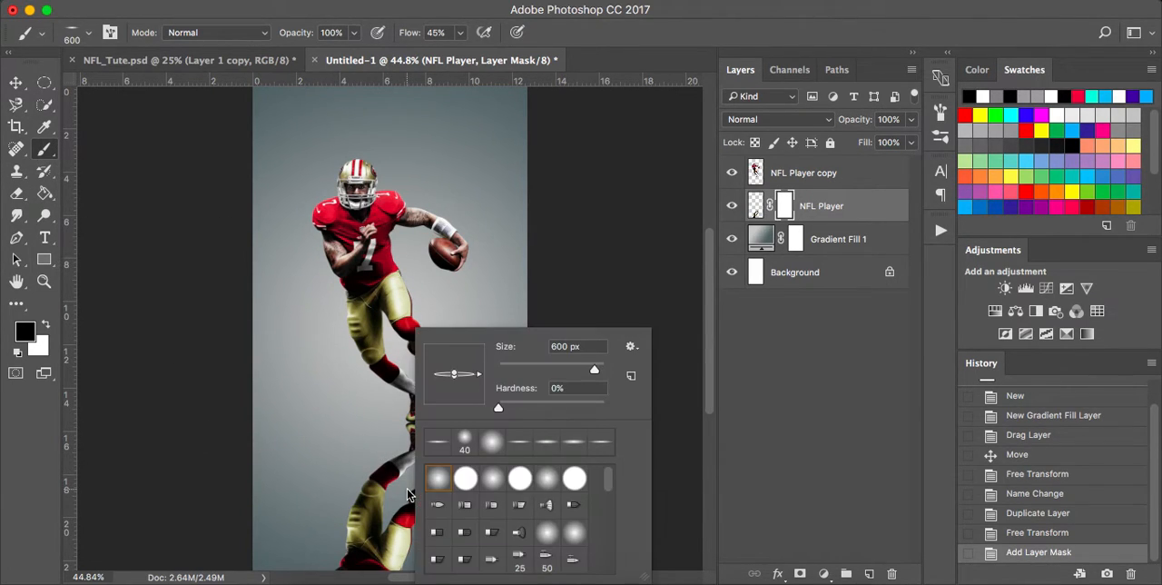
left_click(490, 439)
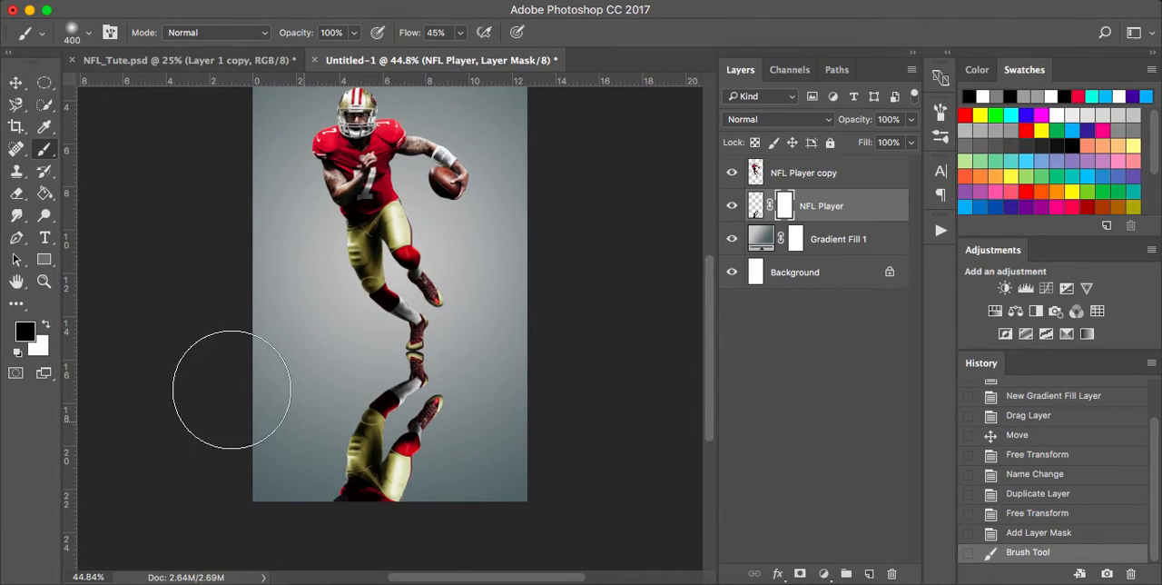
mouse_move(450, 372)
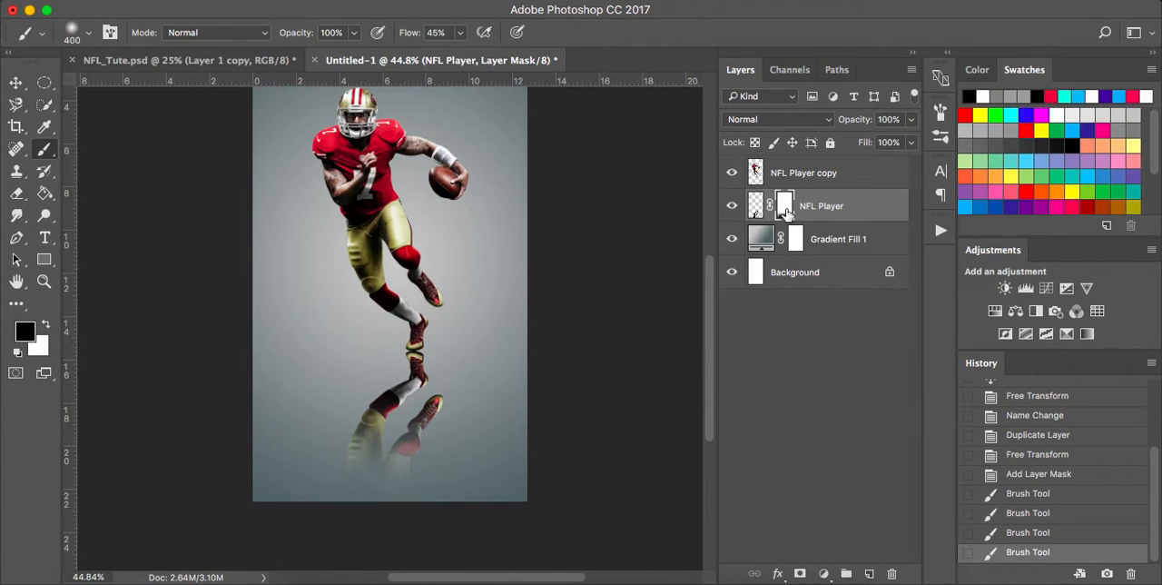
Toggle the reflection's mask off and on to compare, then keep fading it with black.
left_click(785, 205)
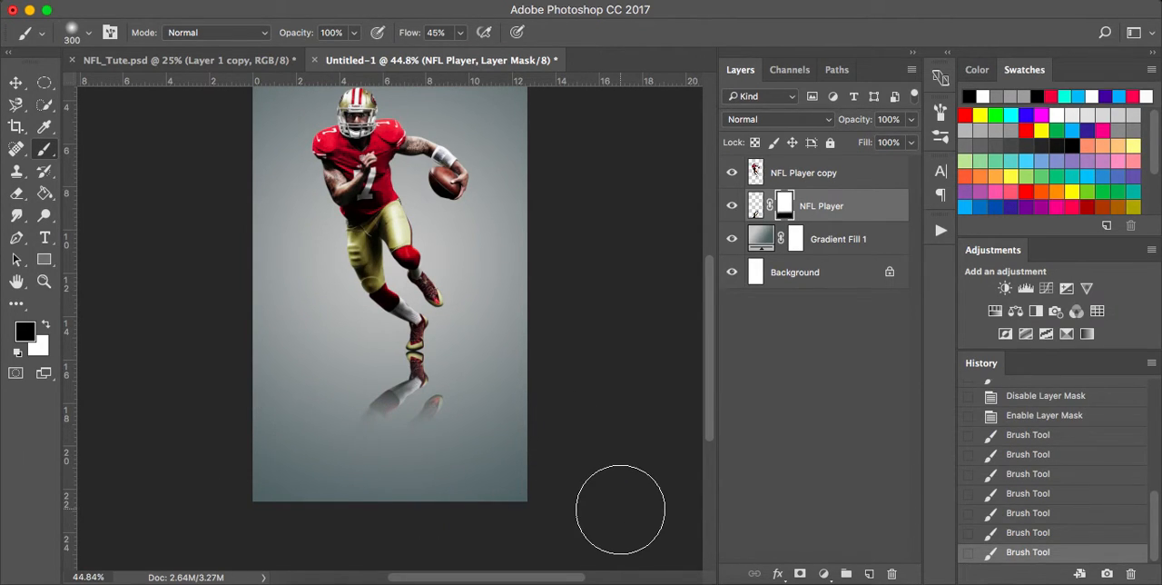
mouse_move(548, 305)
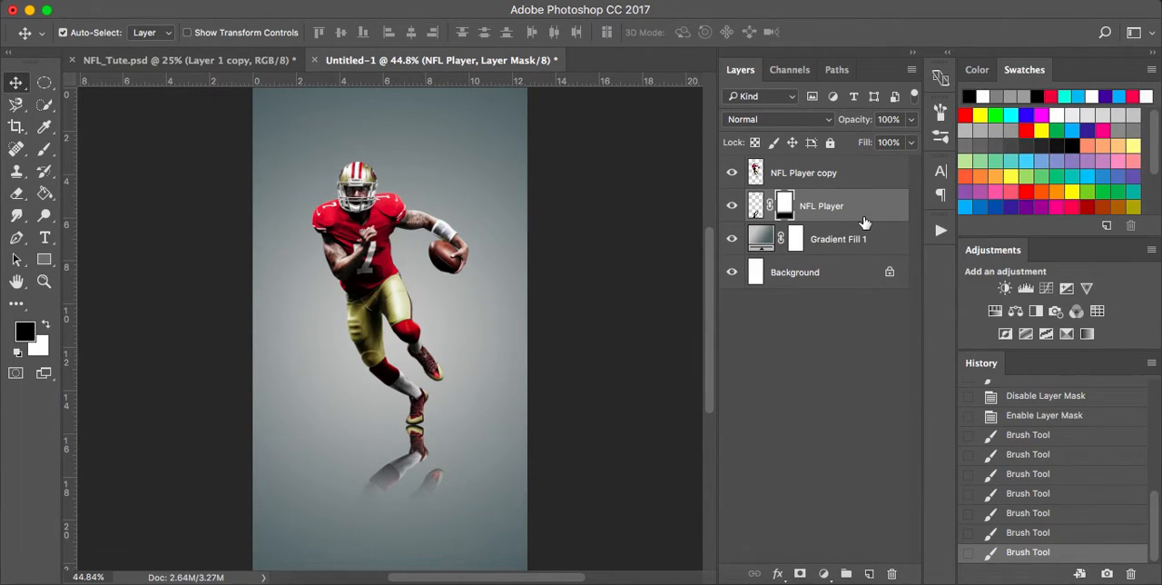
mouse_move(468, 427)
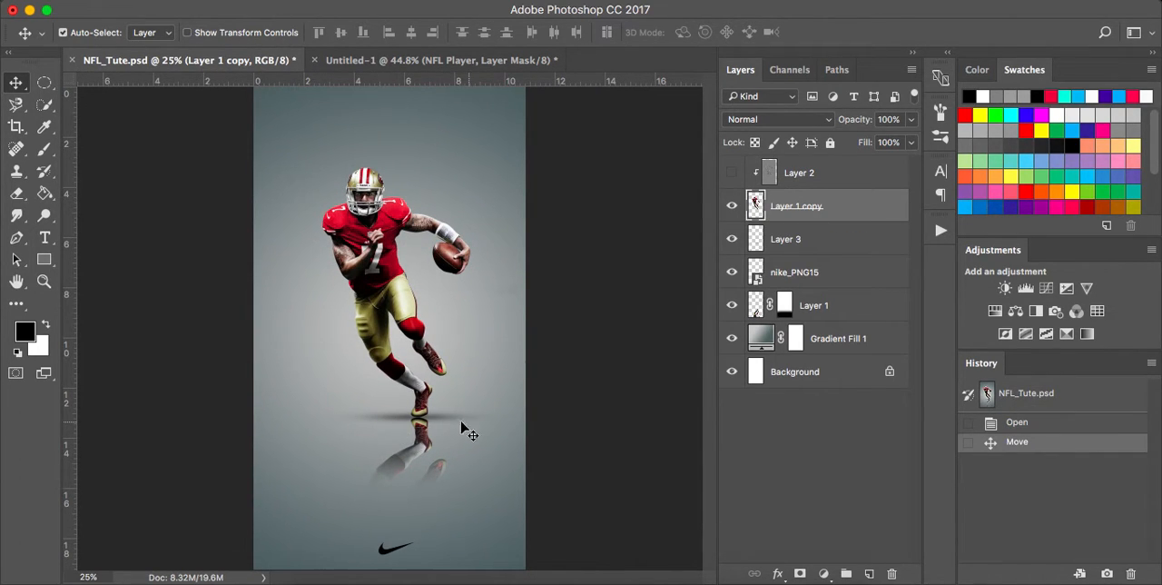
Check NFL_Tute.psd, paint the soft black Shadow layer under the feet, return to the Move tool.
left_click(443, 60)
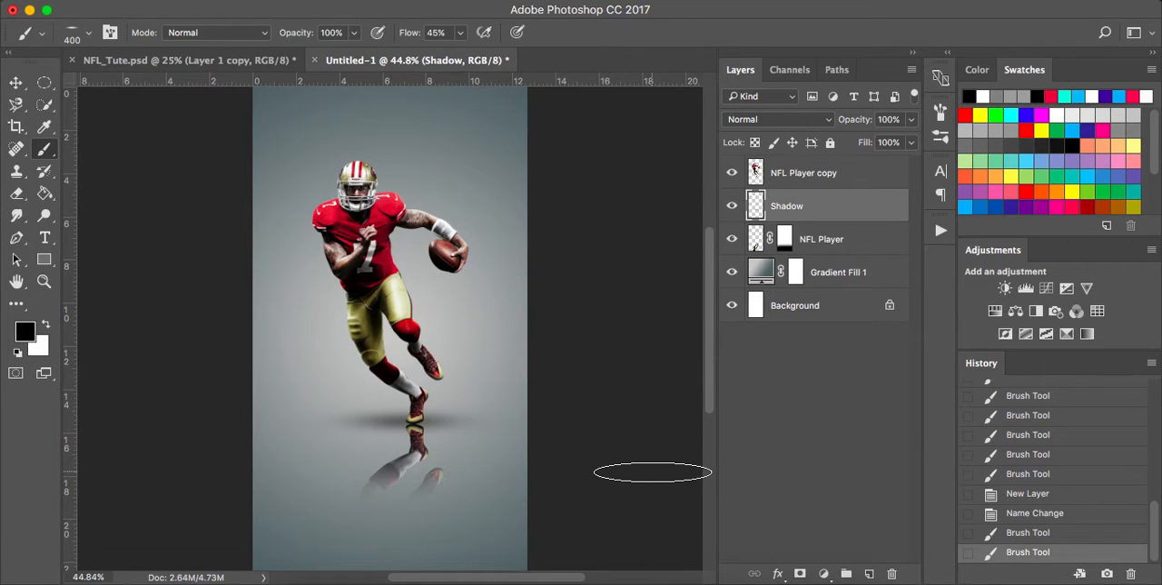
left_click(15, 82)
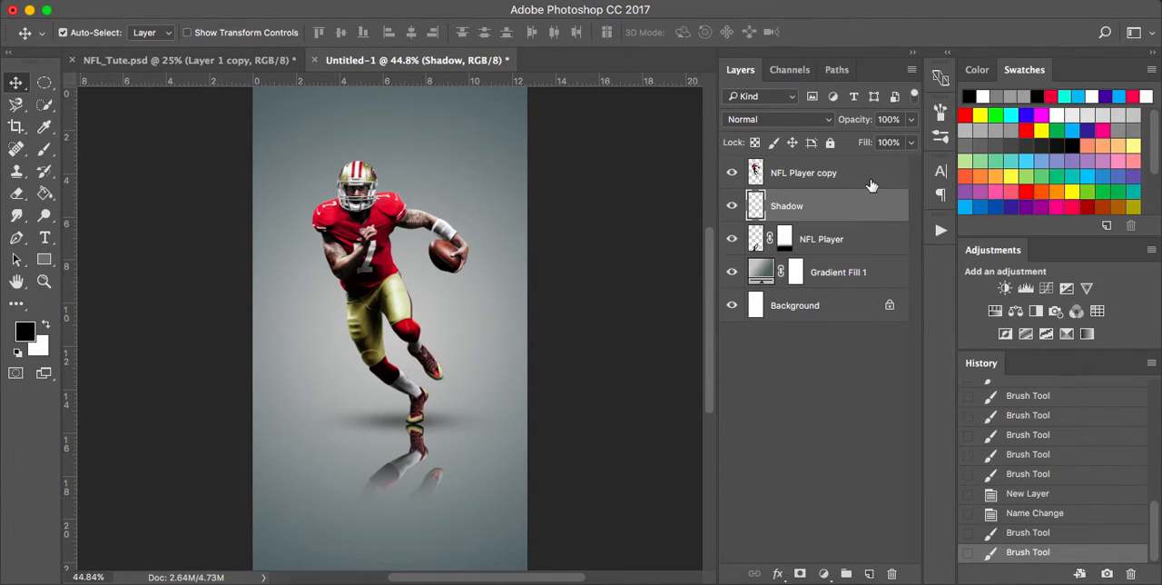
left_click(802, 172)
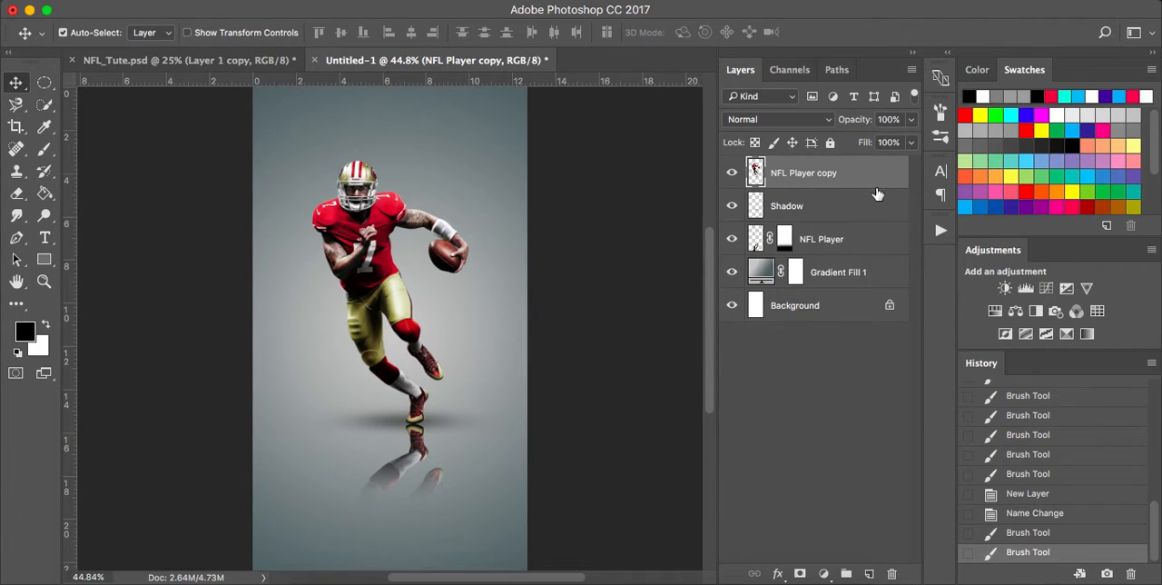
mouse_move(880, 181)
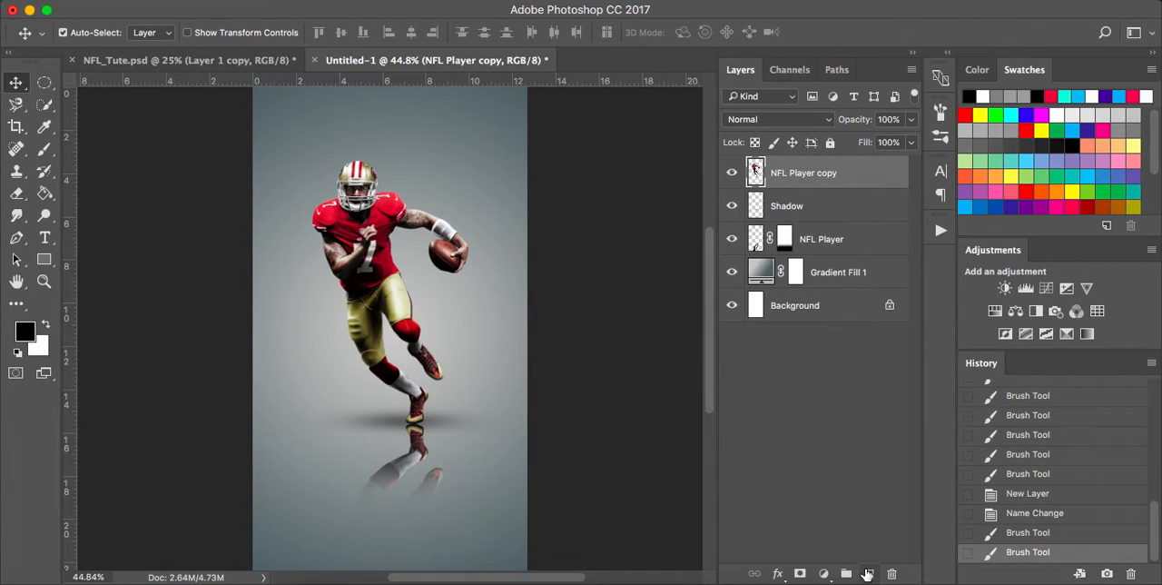
Create a clipping mask so Layer 1 affects only the NFL Player copy beneath it.
left_click(868, 574)
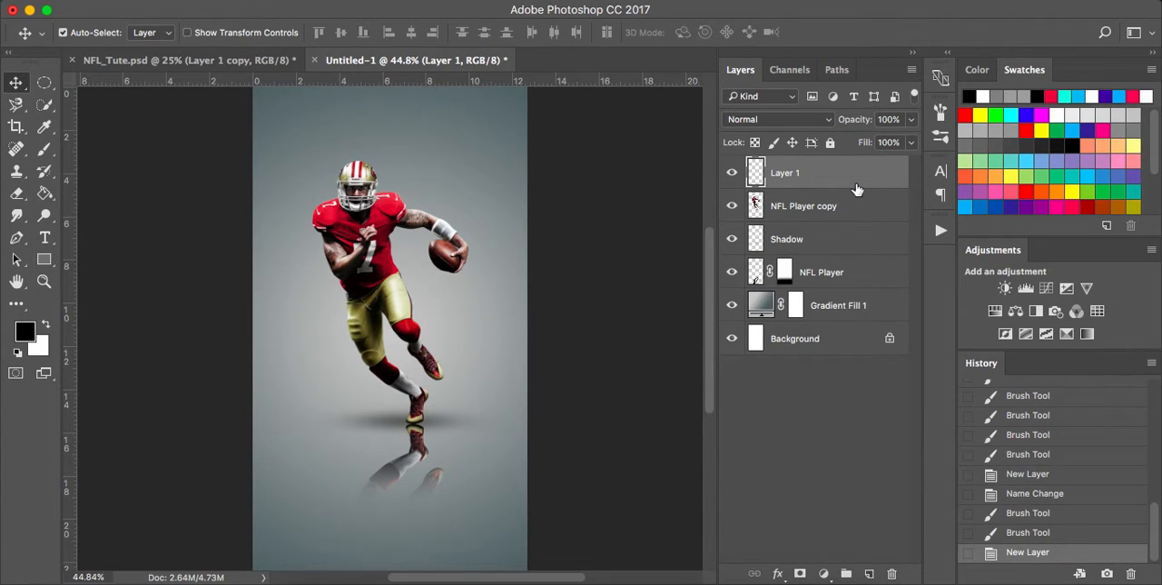
mouse_move(869, 202)
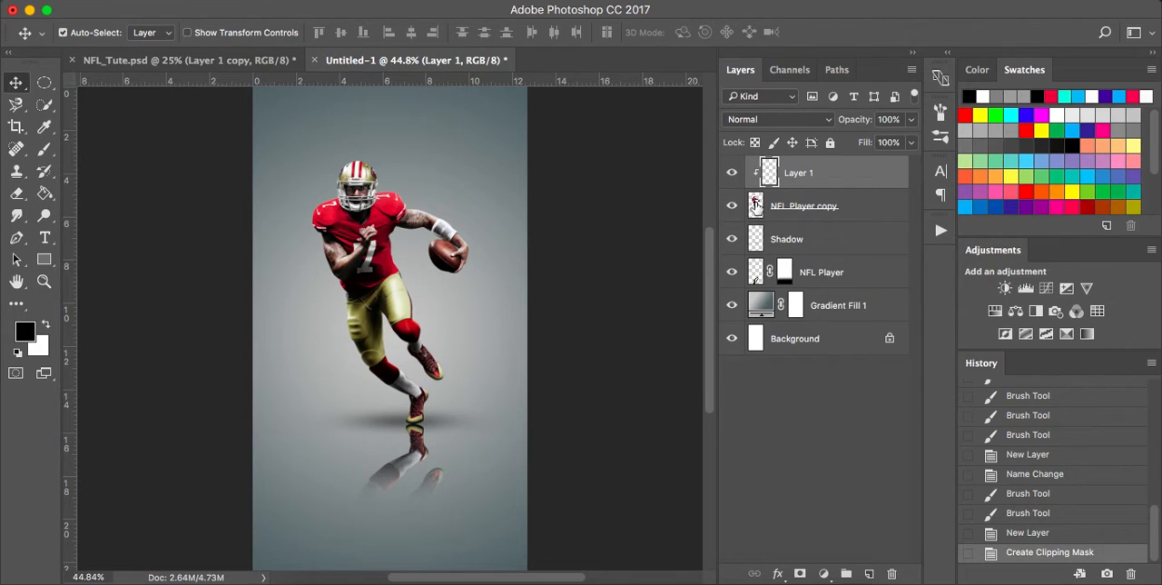
mouse_move(445, 176)
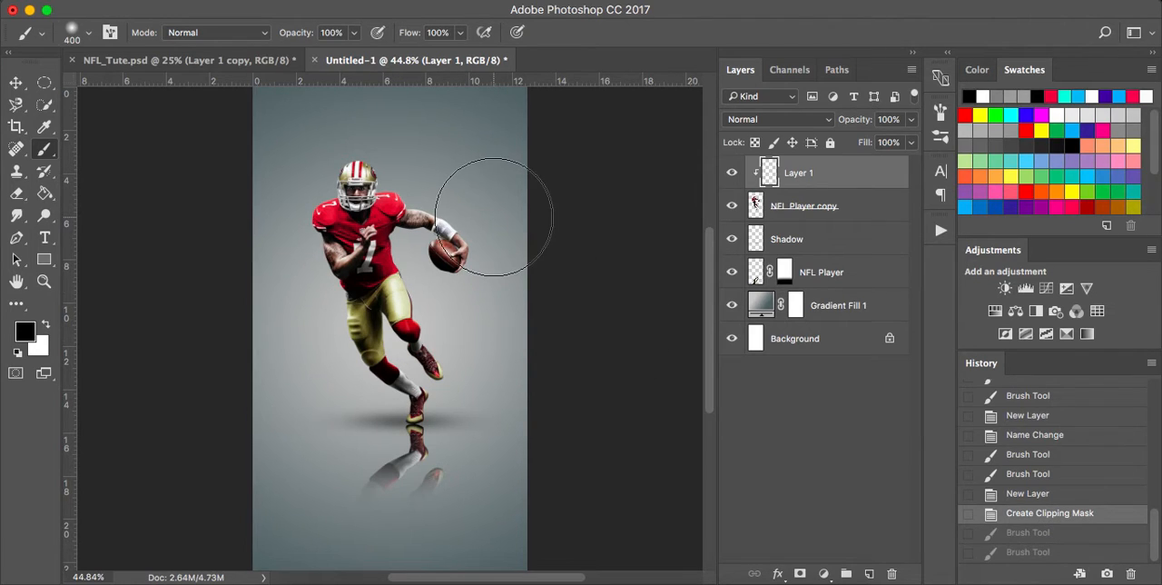
mouse_move(777, 172)
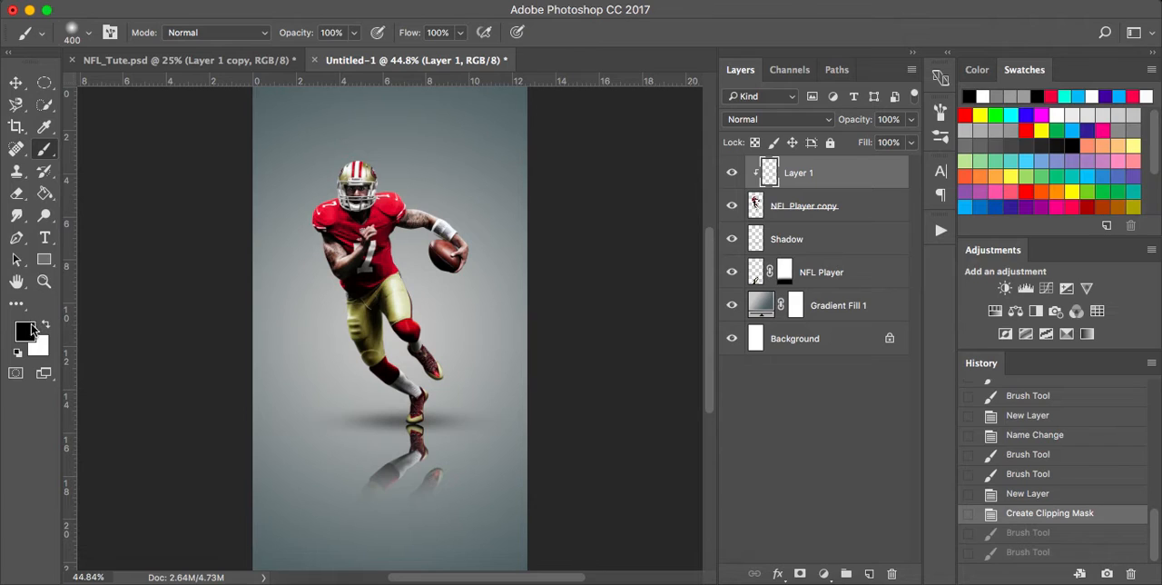
Set the foreground colour to mid grey 808080 for filling the clipped layer.
left_click(26, 330)
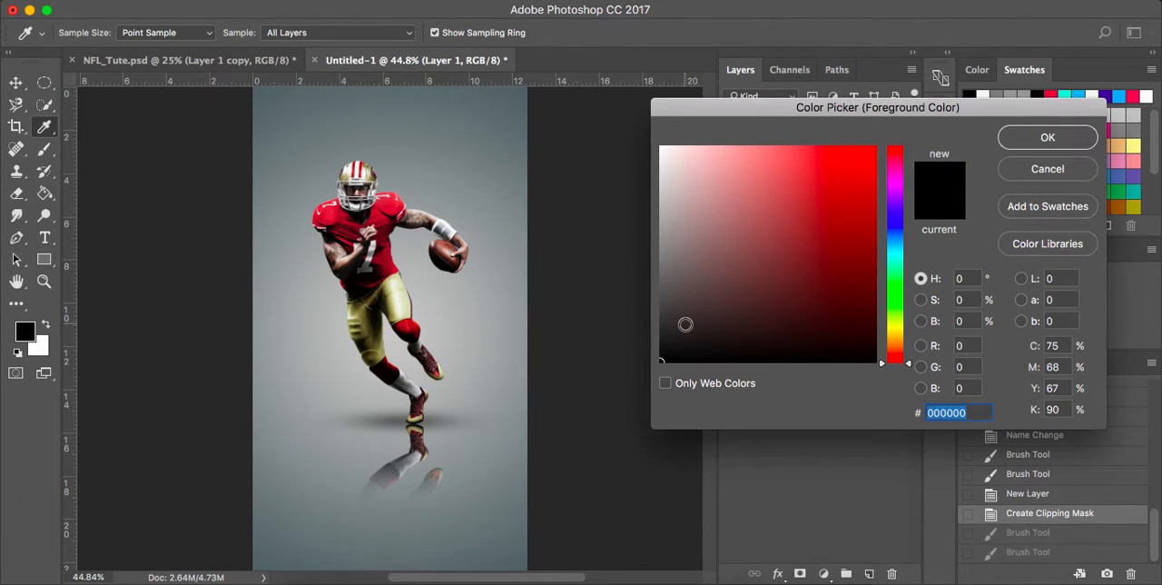
type("808080")
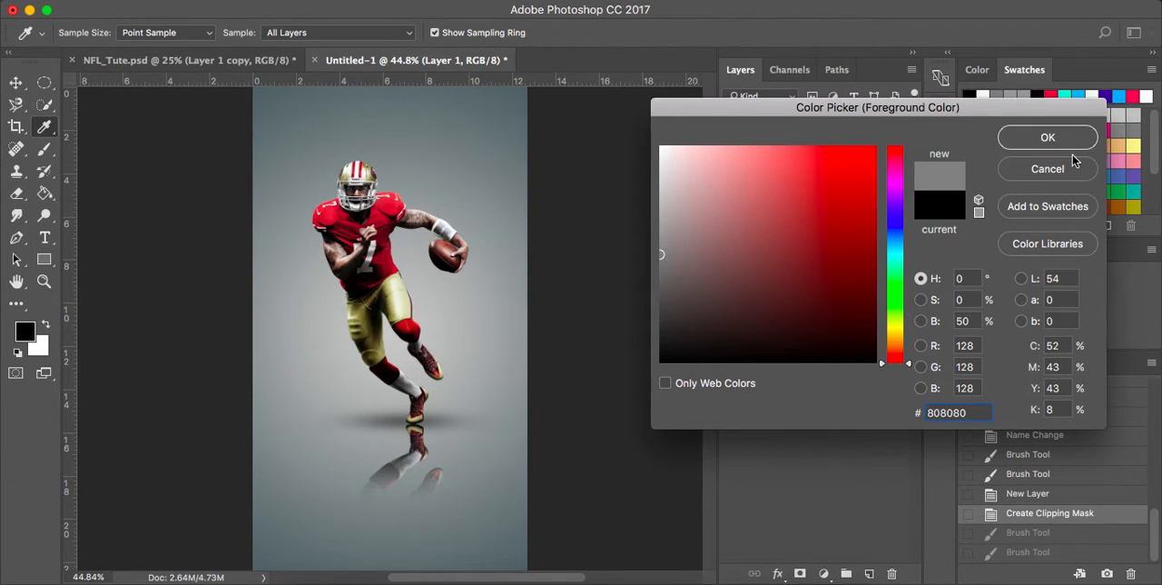
left_click(1046, 138)
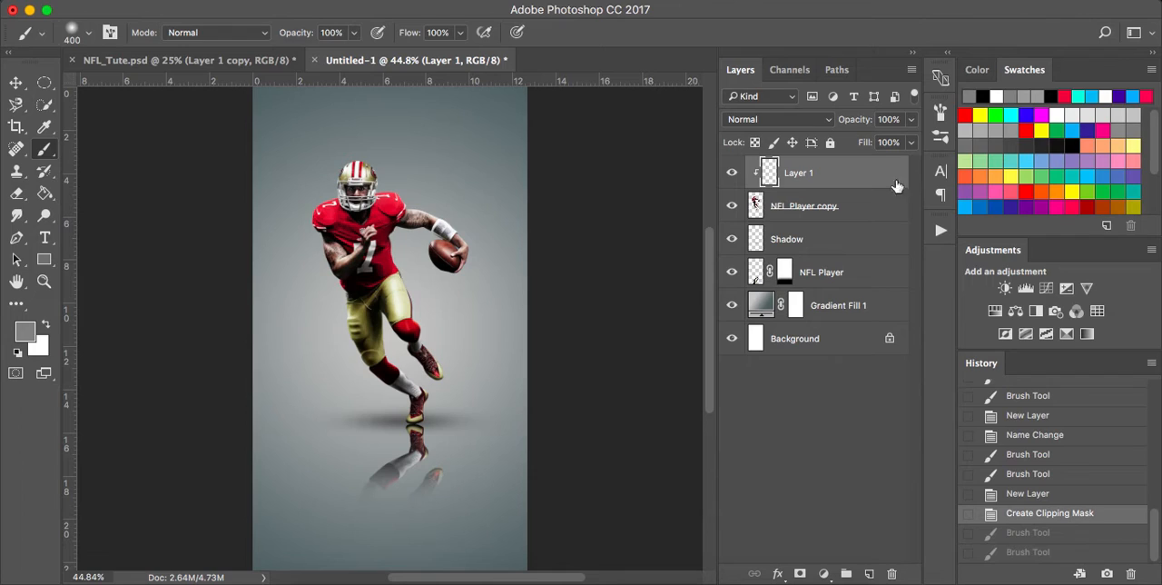
mouse_move(36, 334)
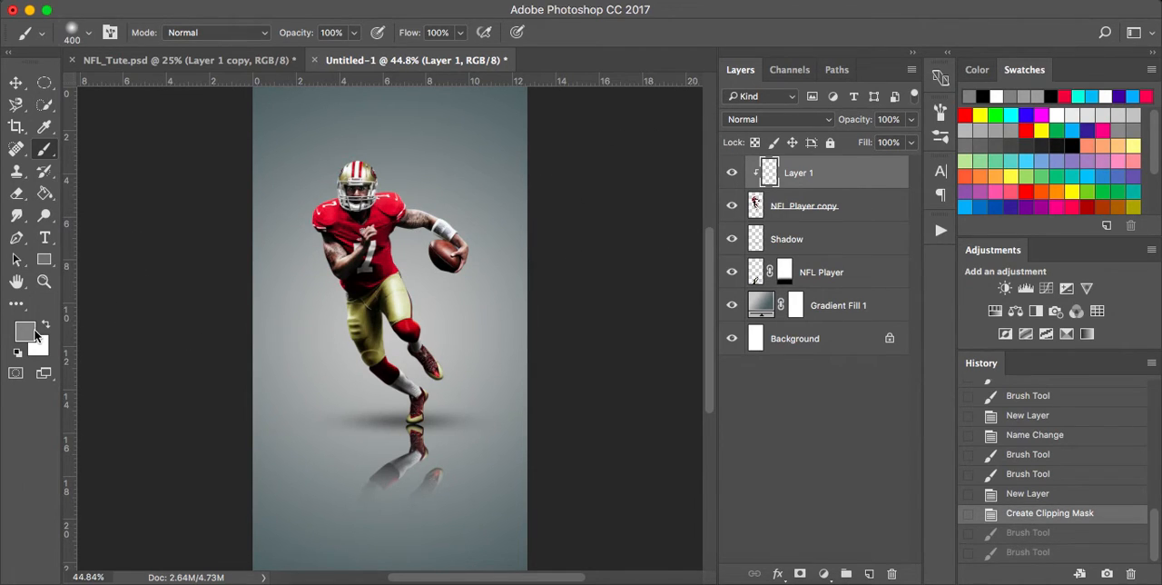
mouse_move(862, 189)
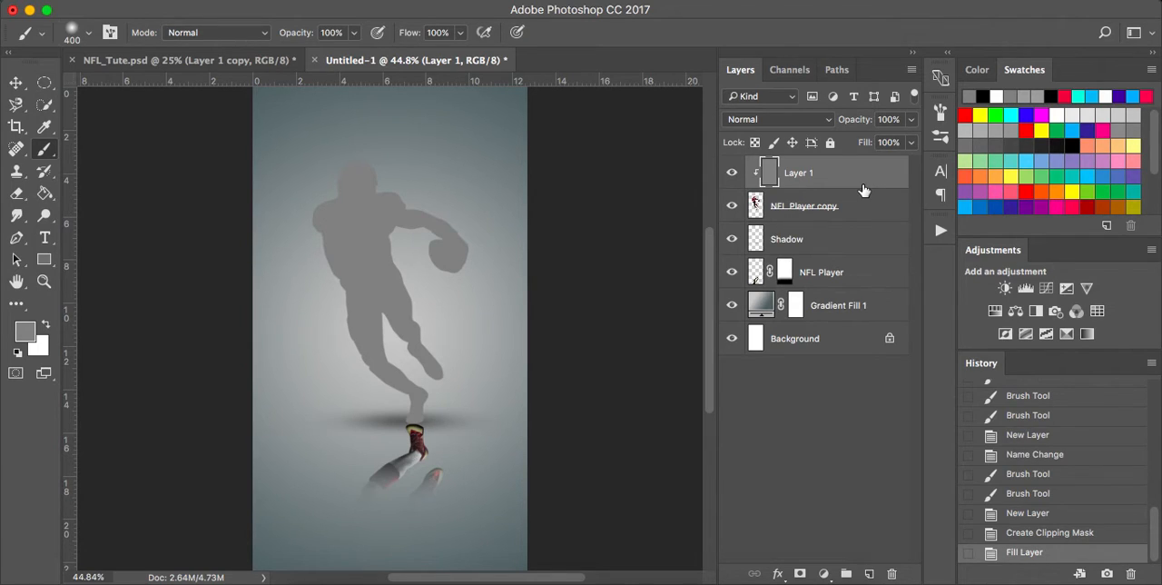
mouse_move(857, 191)
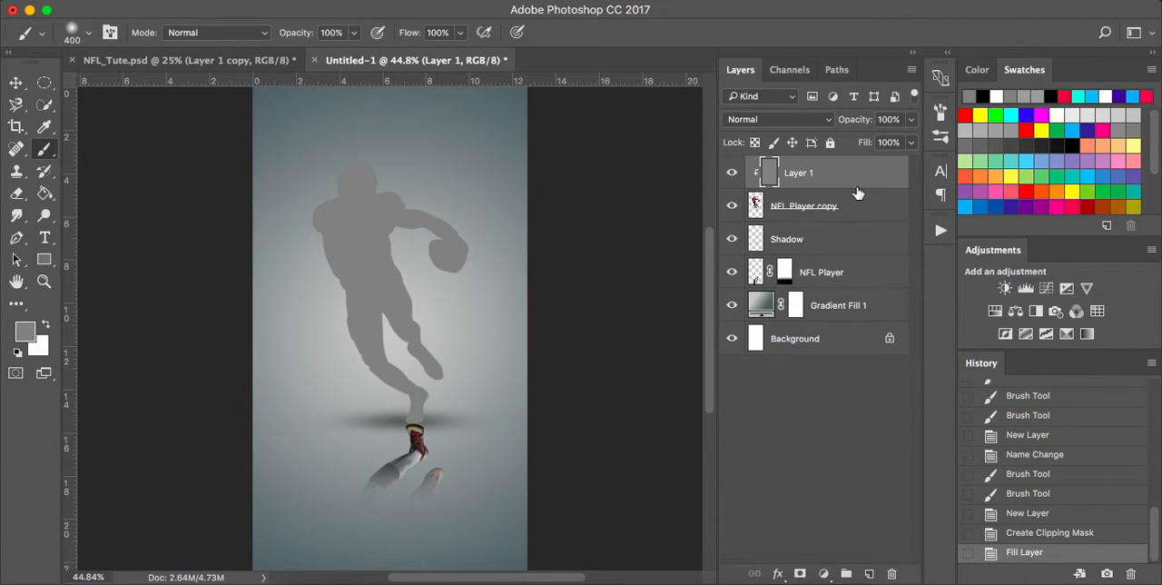
mouse_move(844, 178)
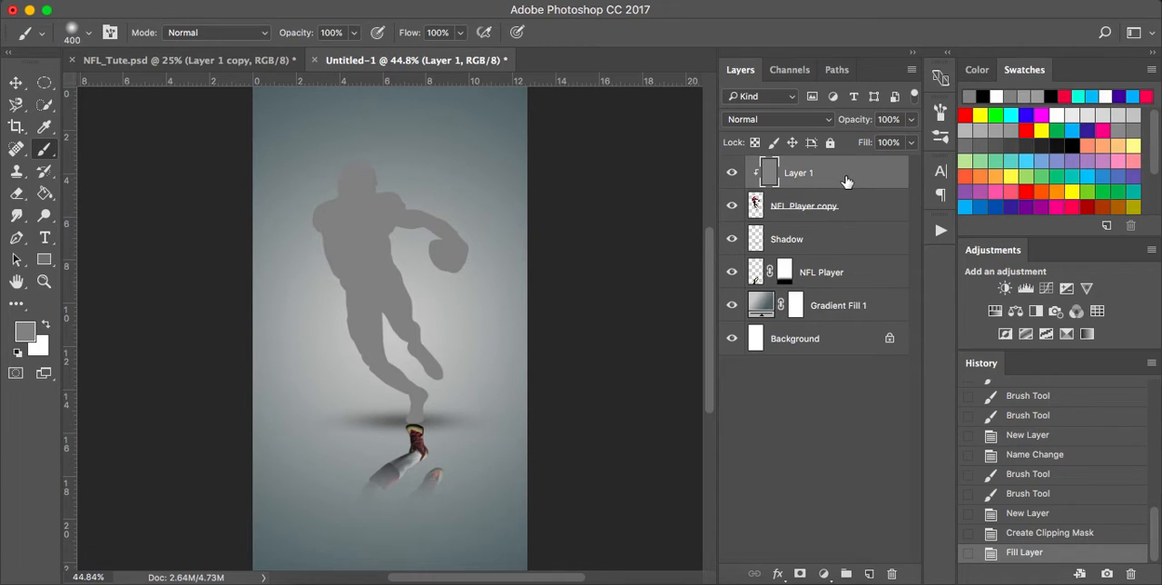
Change the grey Layer 1's blend mode to Overlay so the player reappears.
left_click(777, 120)
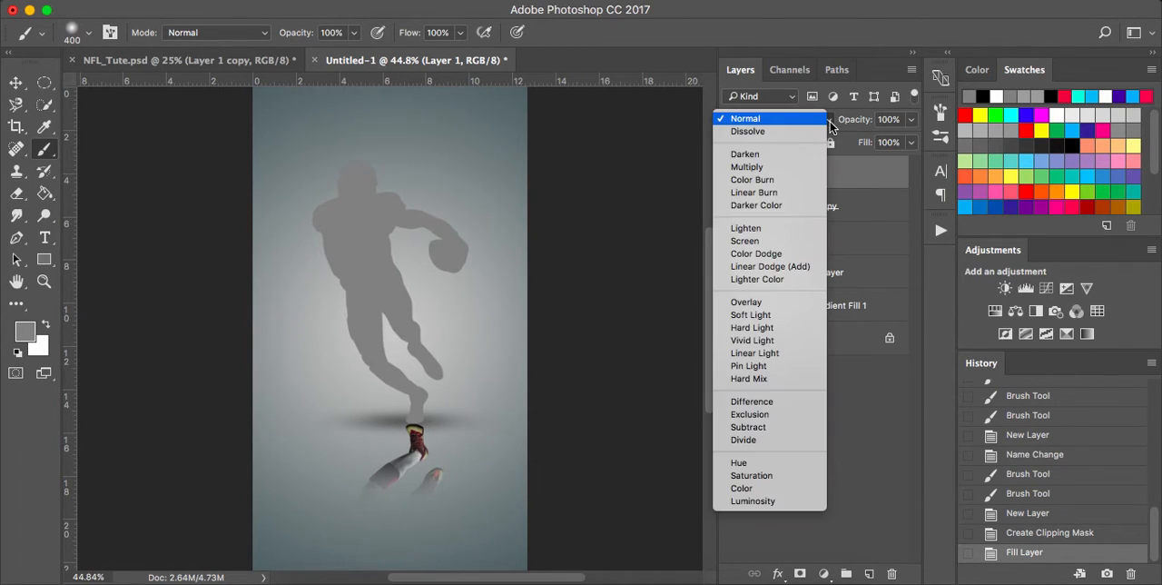
mouse_move(744, 301)
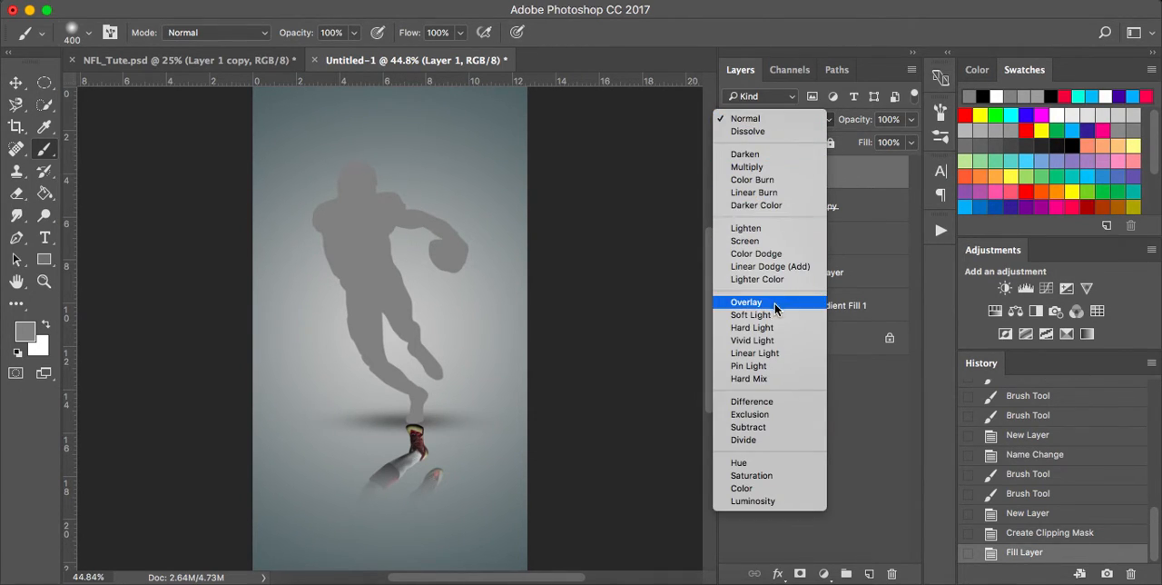
left_click(744, 301)
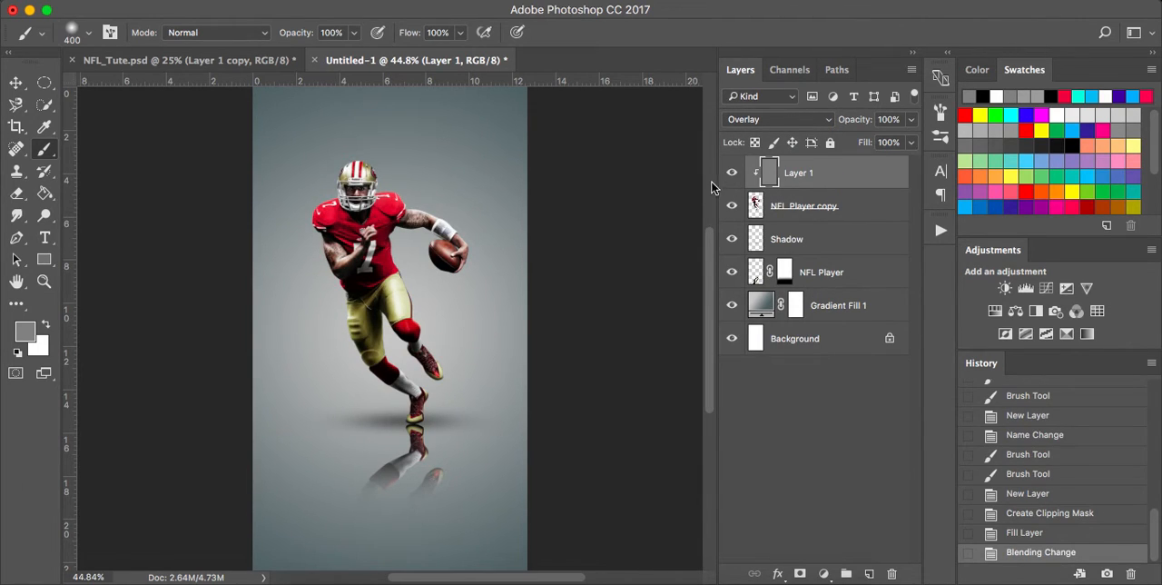
mouse_move(839, 178)
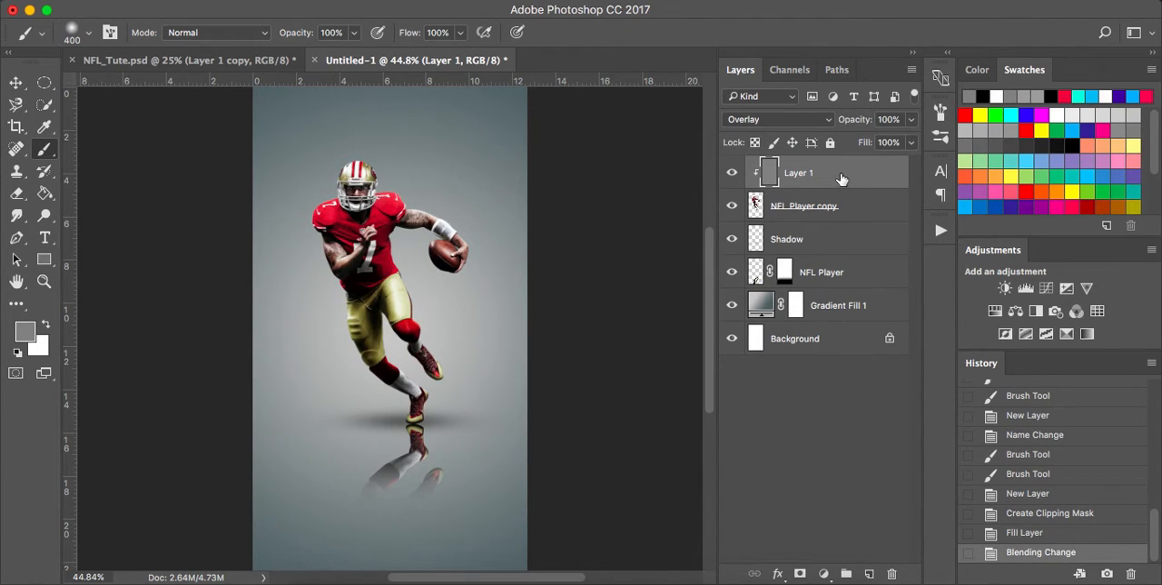
mouse_move(606, 200)
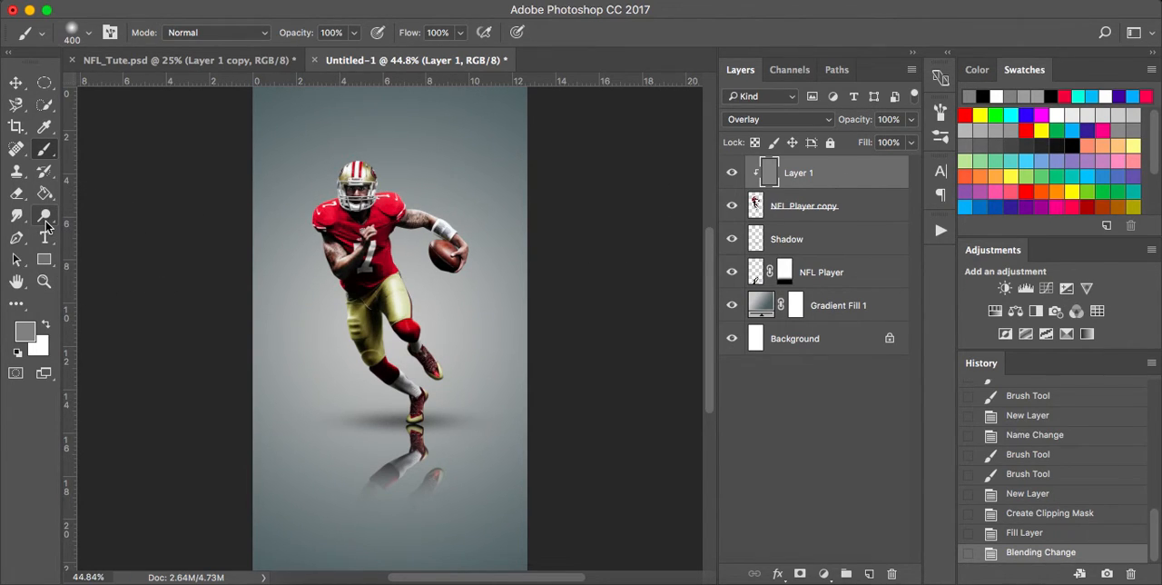
Burn midtones at 10% exposure over the player's shadow areas on the overlay layer.
left_click(43, 215)
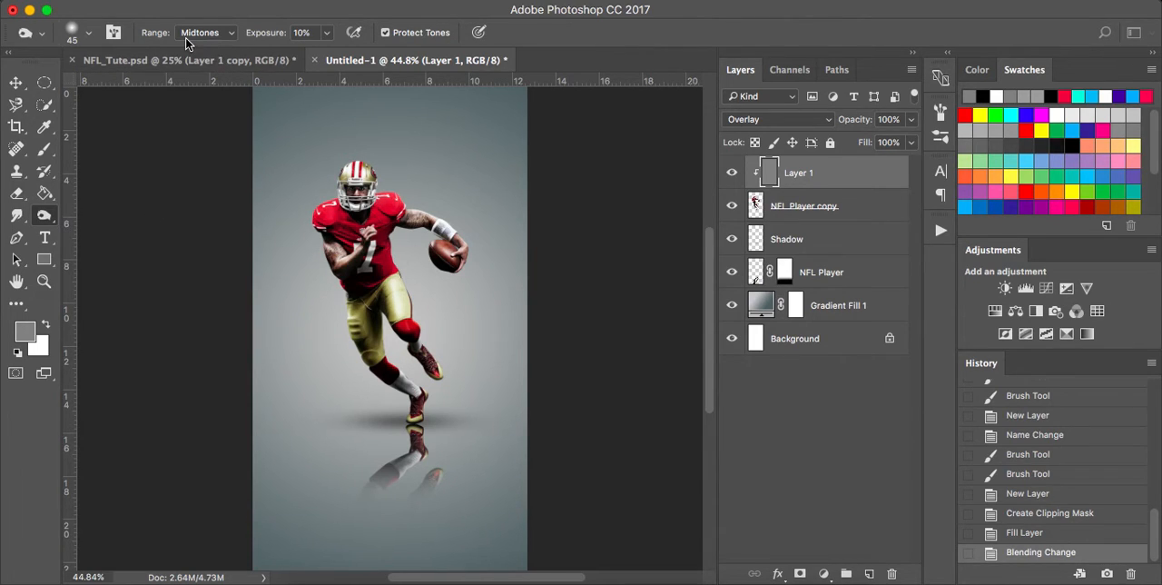
mouse_move(201, 48)
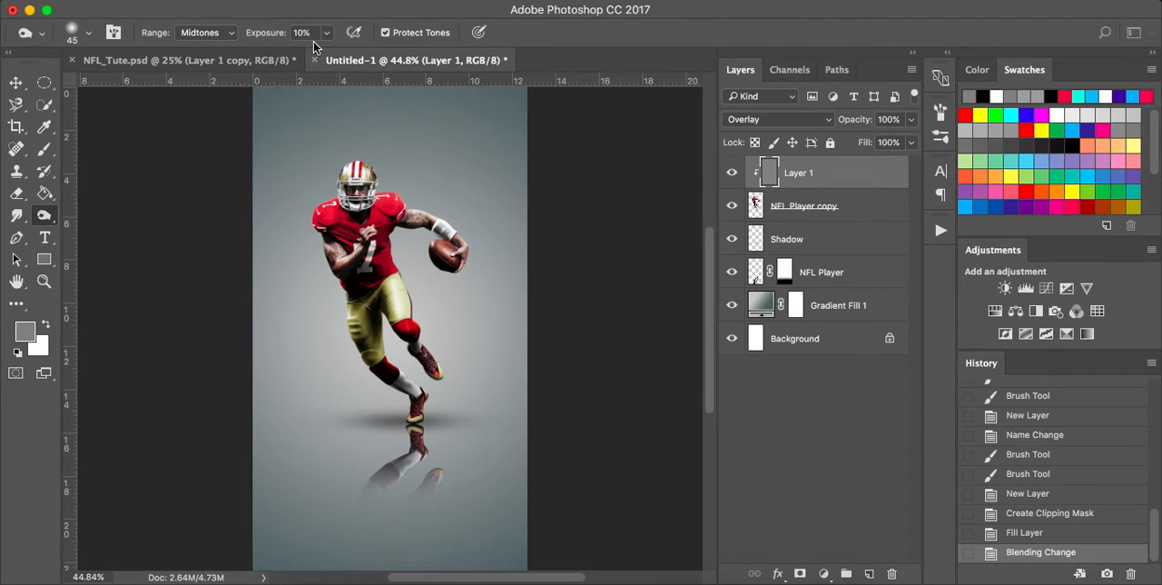
mouse_move(302, 33)
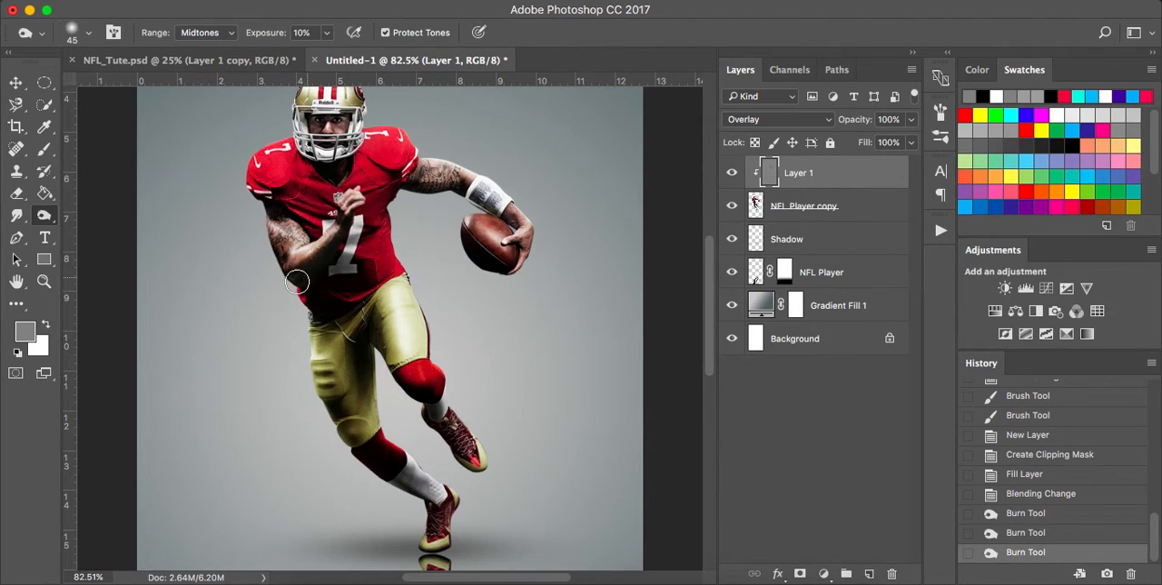
left_click_drag(298, 281, 258, 202)
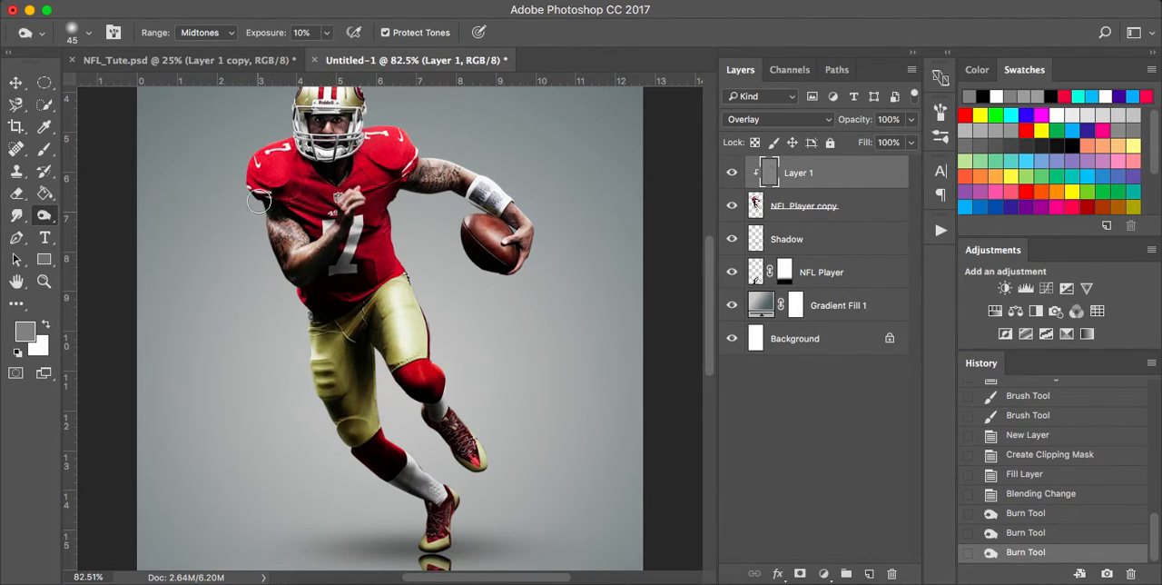
left_click_drag(258, 201, 319, 170)
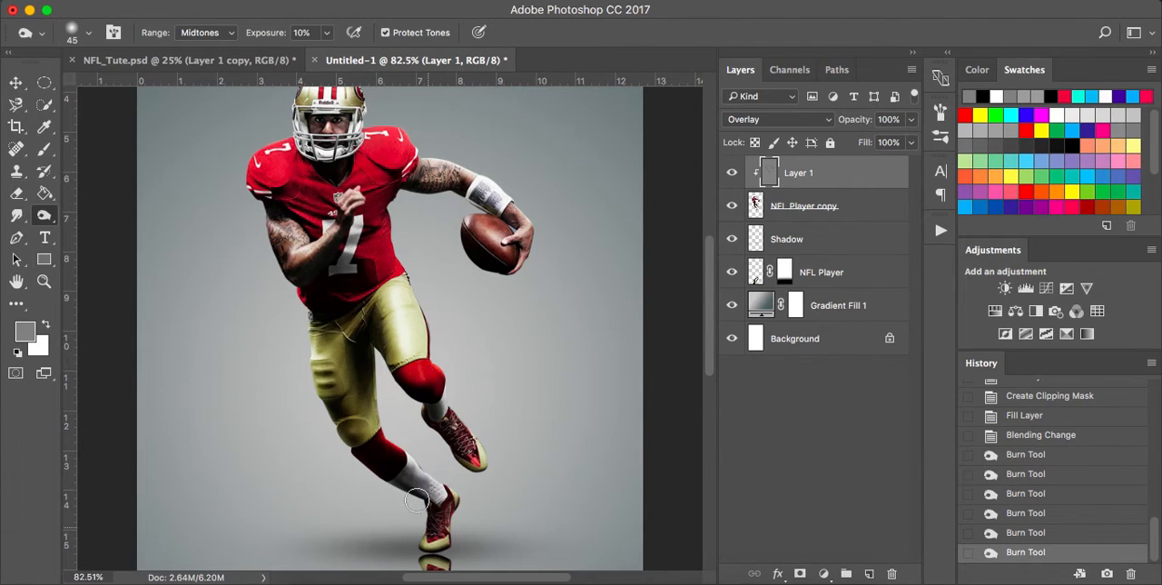
left_click_drag(416, 501, 403, 330)
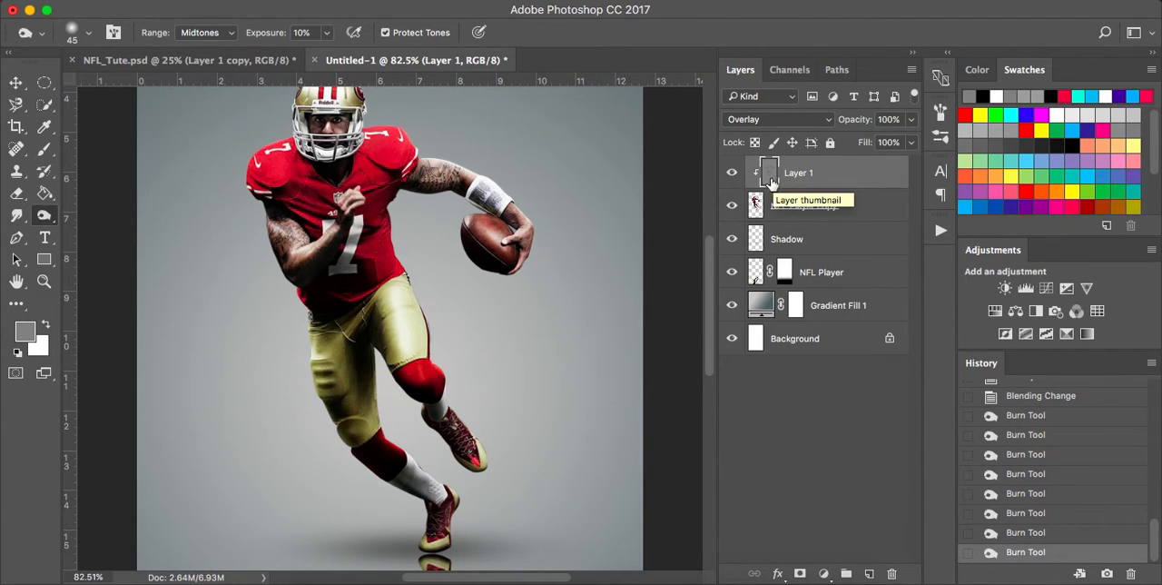
Dodge midtone highlights at 9% onto the player, hiding and showing the layer to compare.
left_click(43, 215)
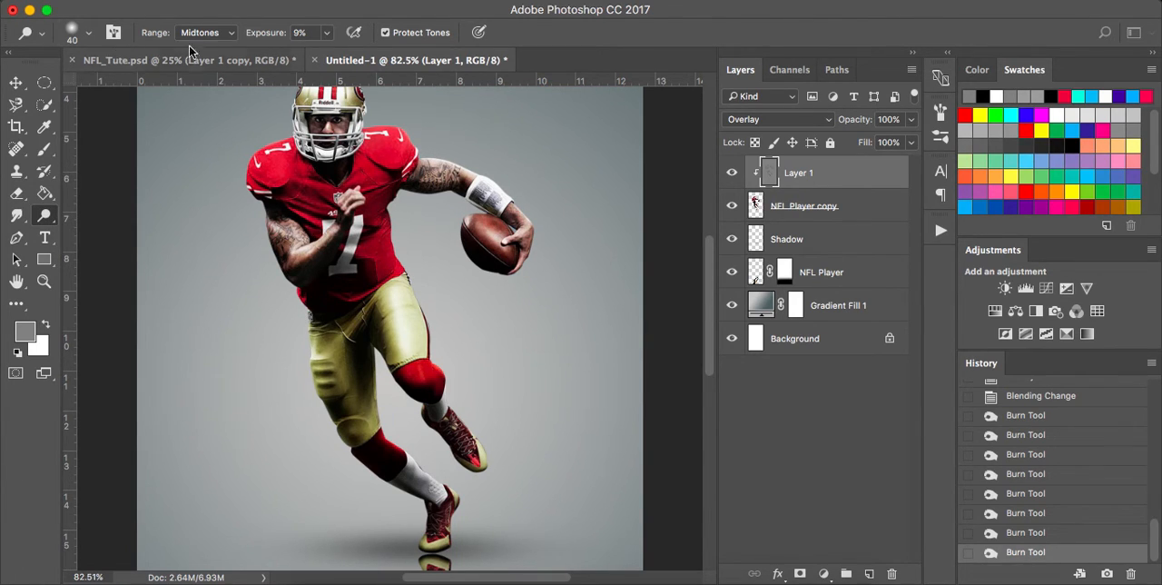
mouse_move(320, 46)
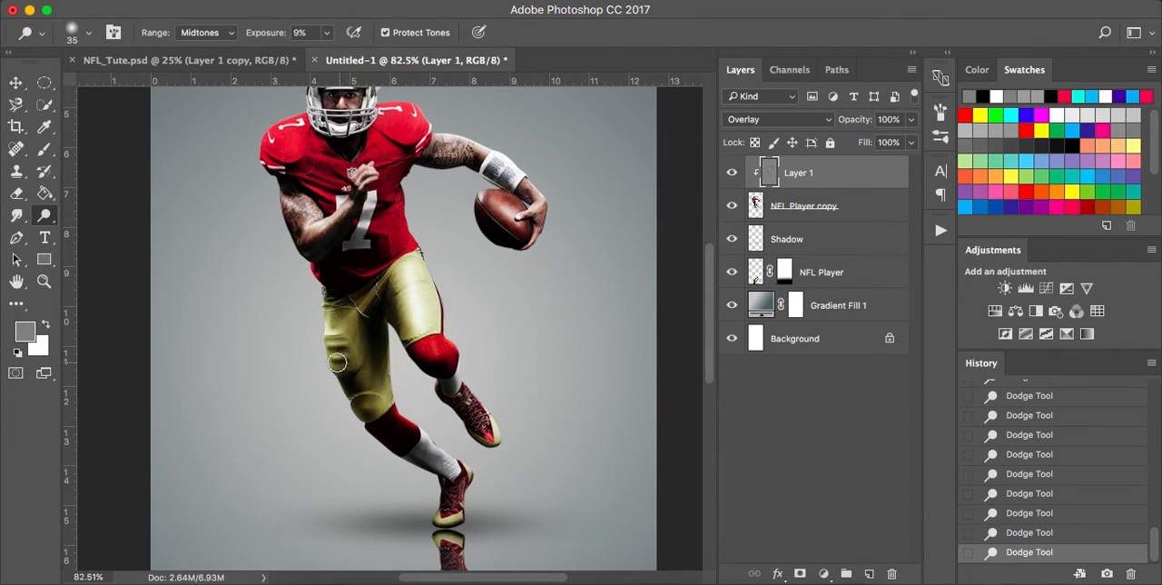
mouse_move(577, 330)
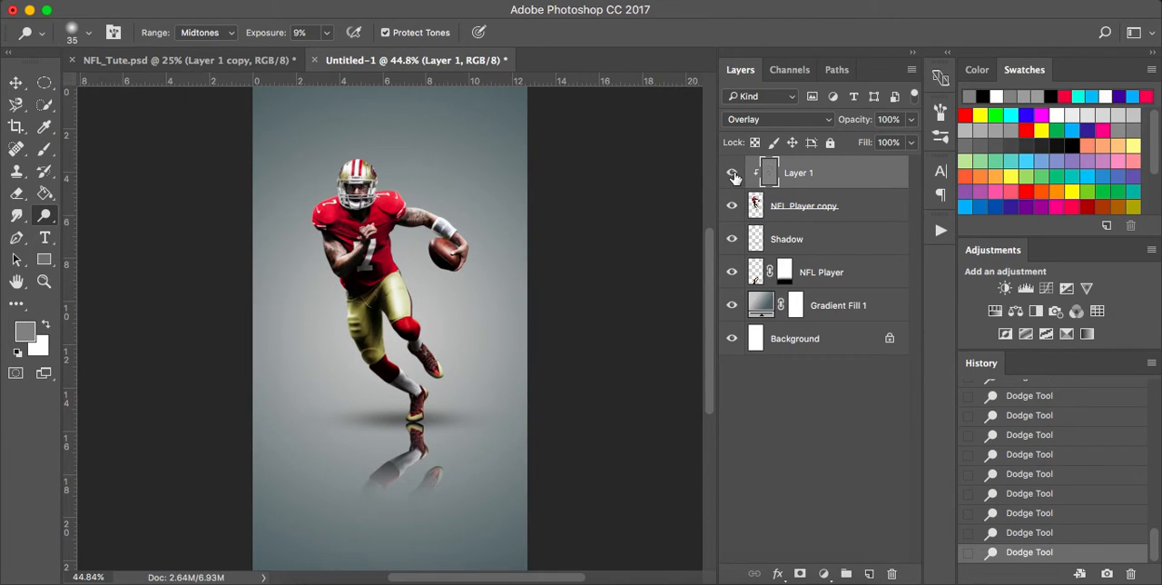
left_click(732, 172)
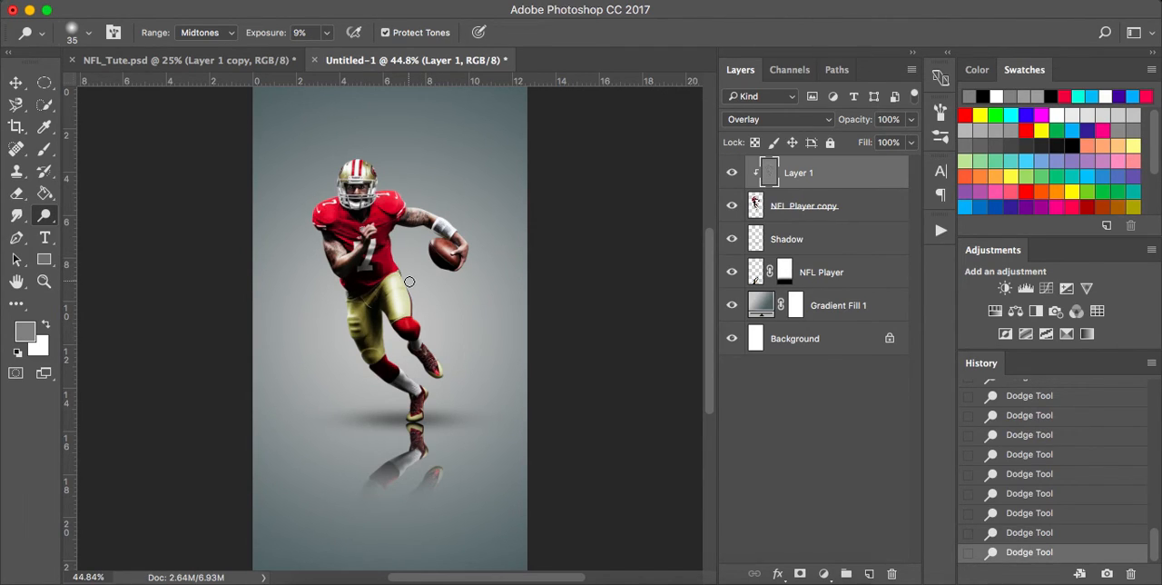
Drag nike_PNG15.png from the stock-images Finder folder onto the poster canvas.
left_click(313, 559)
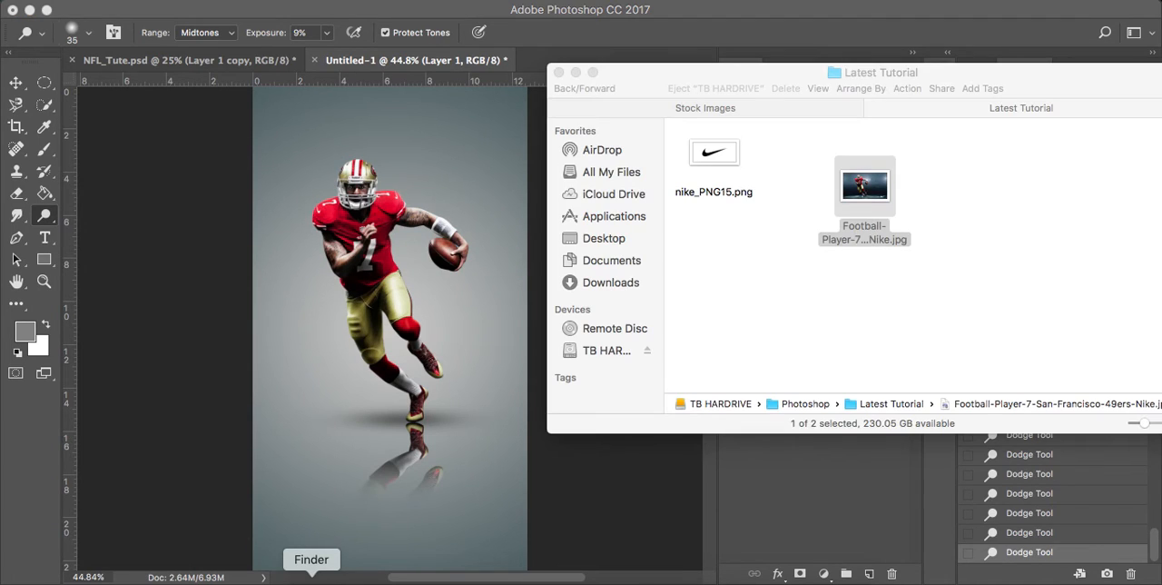
left_click_drag(713, 153, 398, 483)
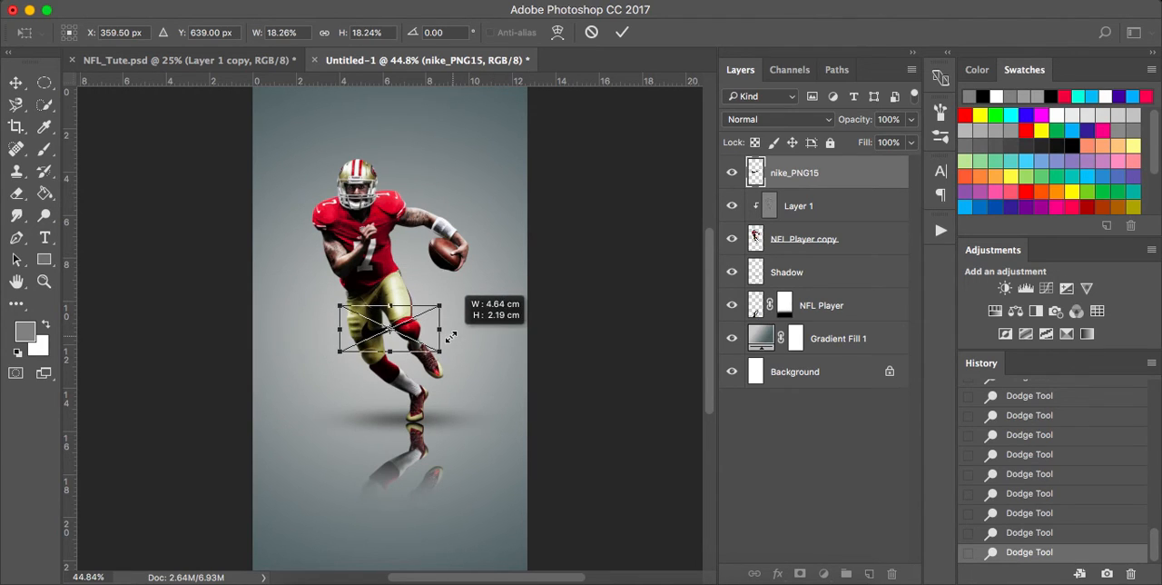
Scale the Nike logo down to about 18% and centre it at the poster's bottom edge.
left_click_drag(391, 325, 391, 549)
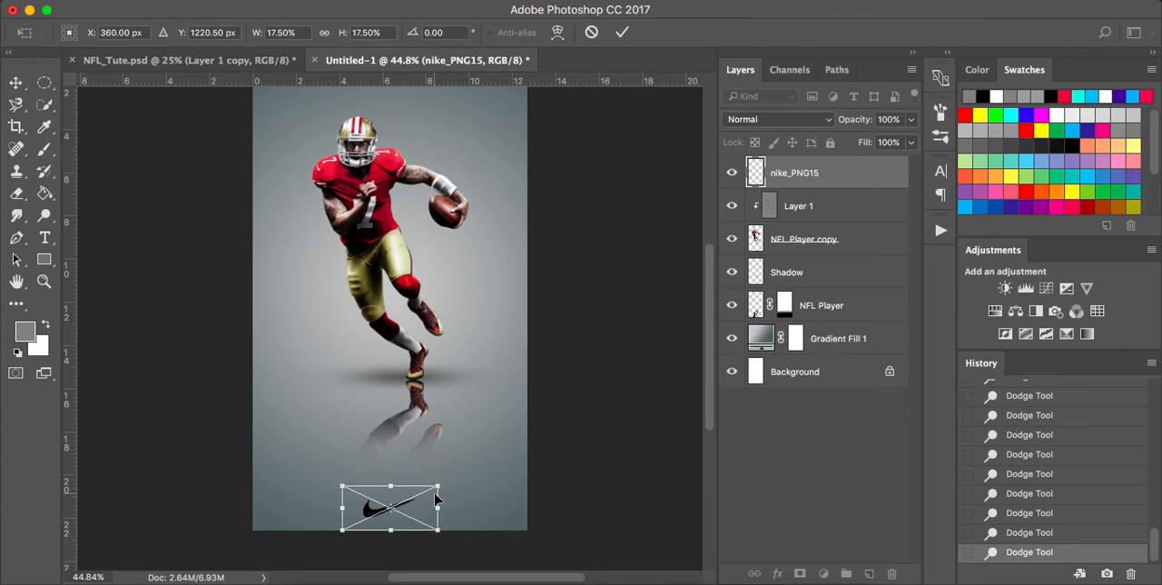
left_click_drag(435, 486, 421, 497)
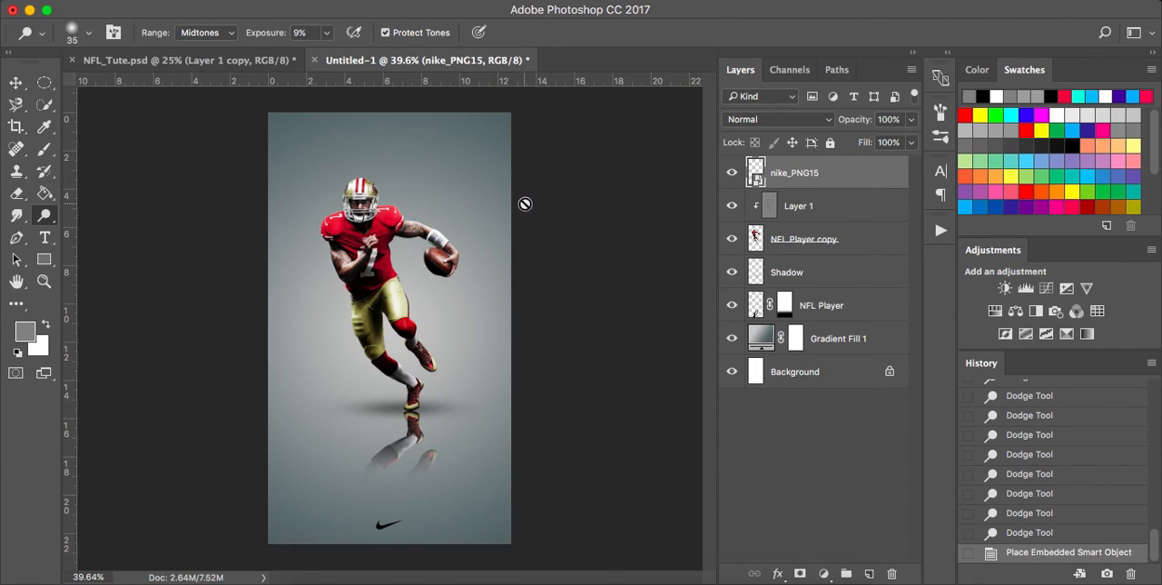
mouse_move(585, 221)
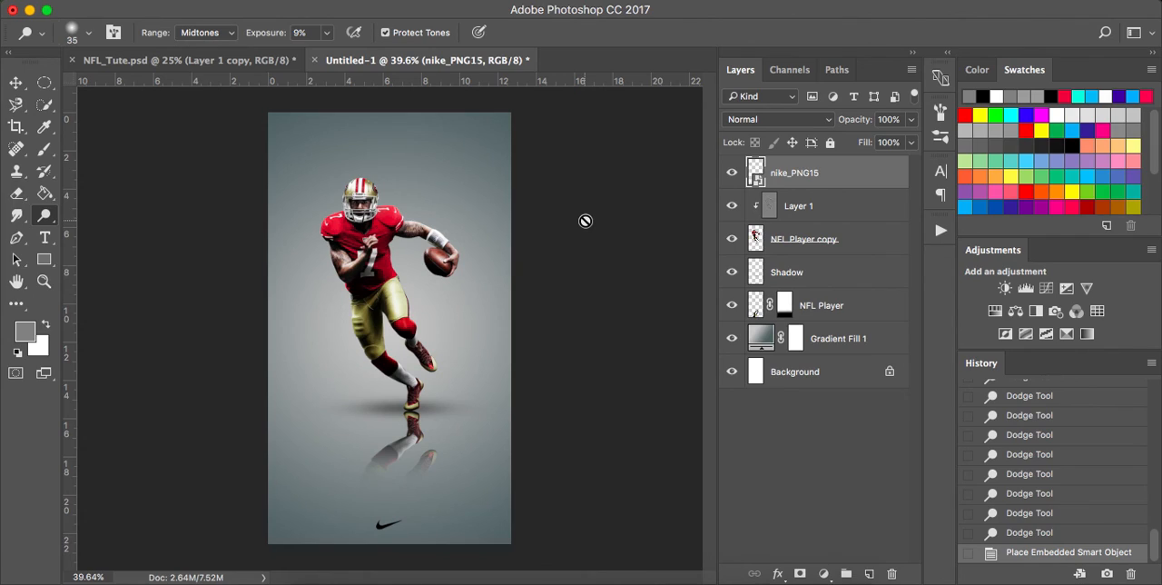